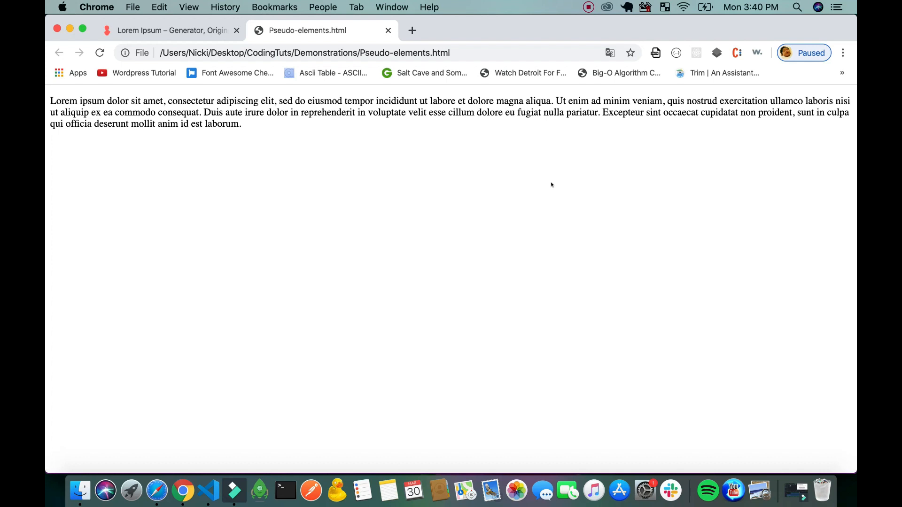
mouse_move(279, 128)
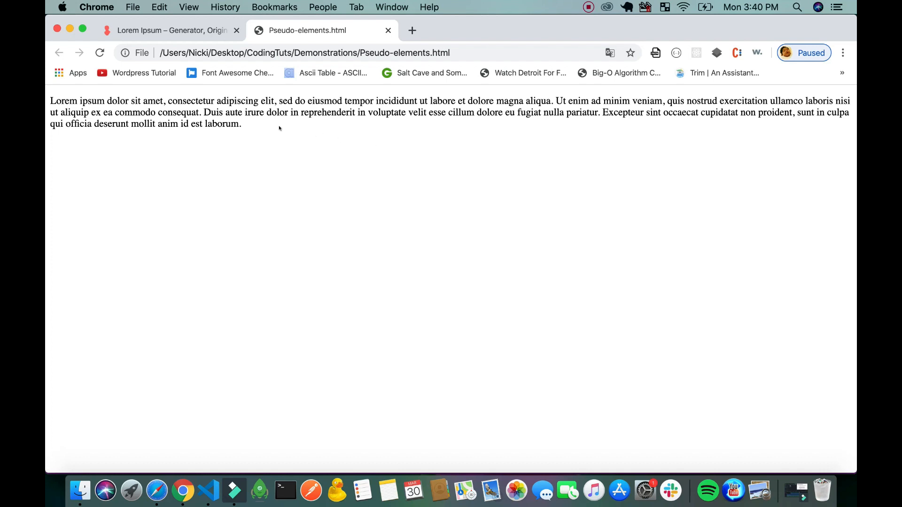
mouse_move(252, 126)
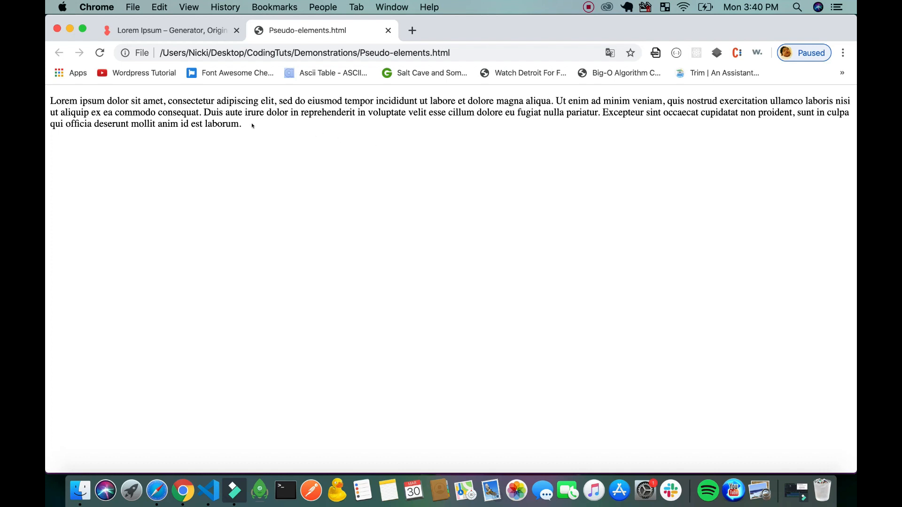
Step: View the Lorem Ipsum generator tab in Chrome, then return to the code editor
left_click(171, 30)
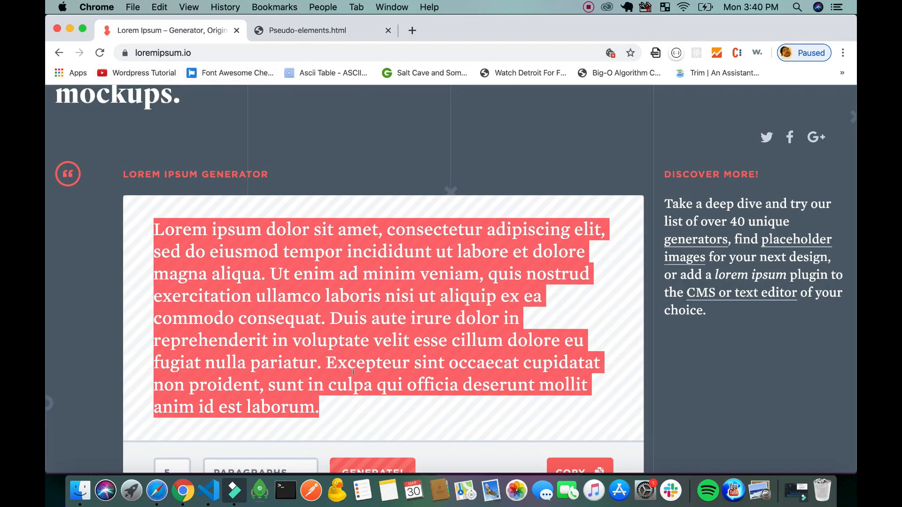
left_click(207, 490)
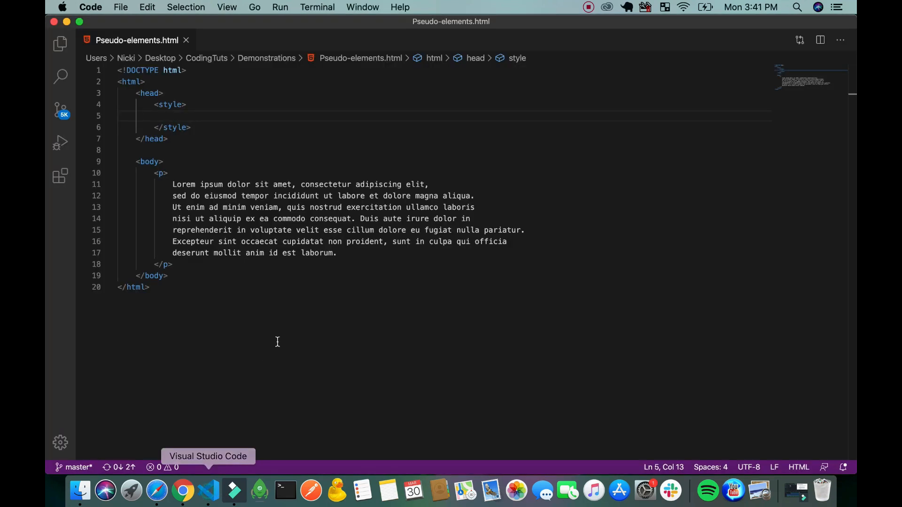
mouse_move(349, 253)
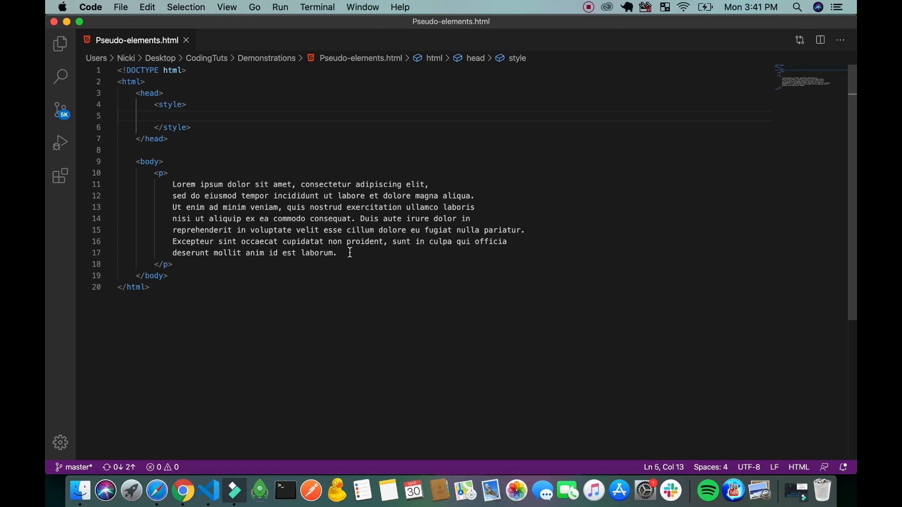
mouse_move(428, 185)
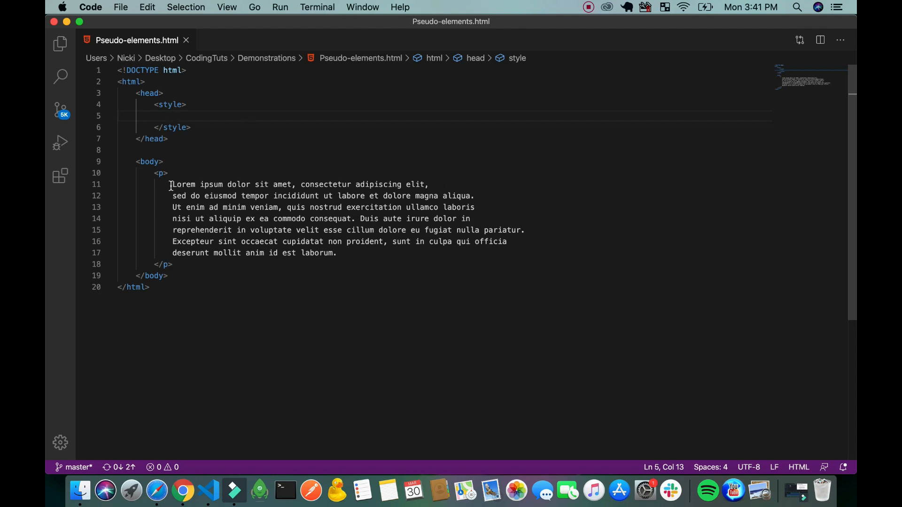
mouse_move(327, 152)
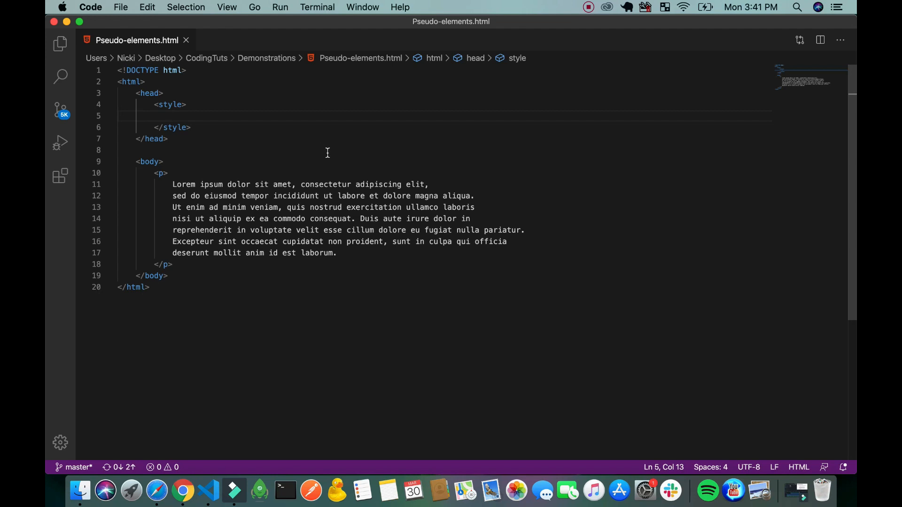
Step: Write a p::first-line { color: red; } rule and preview the red first line in Chrome
type("p")
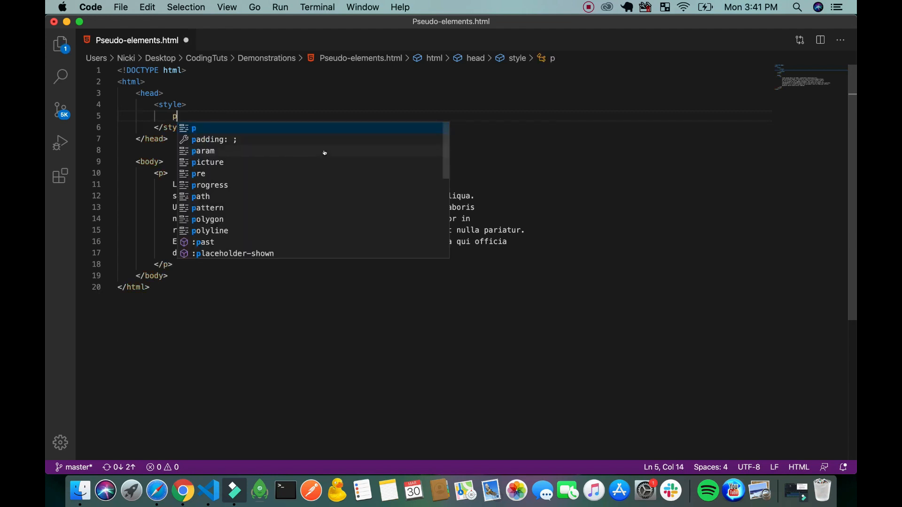
type("::")
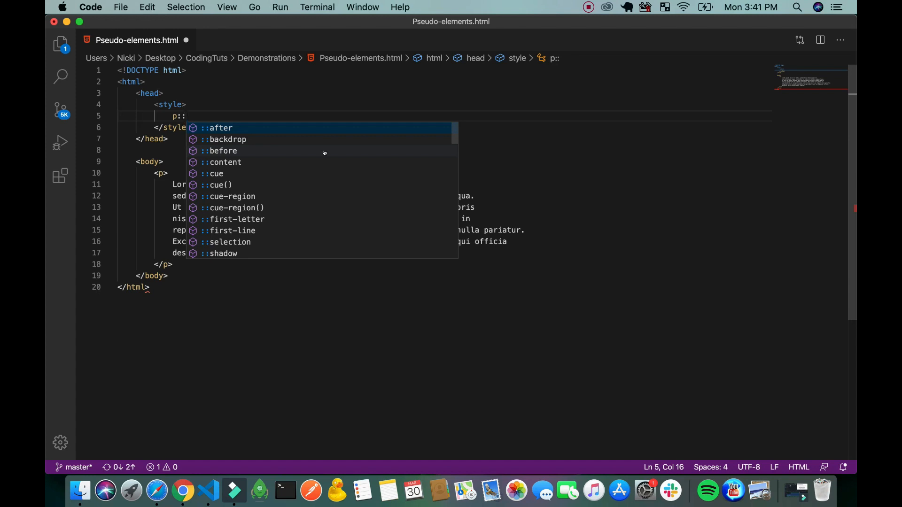
key("Escape")
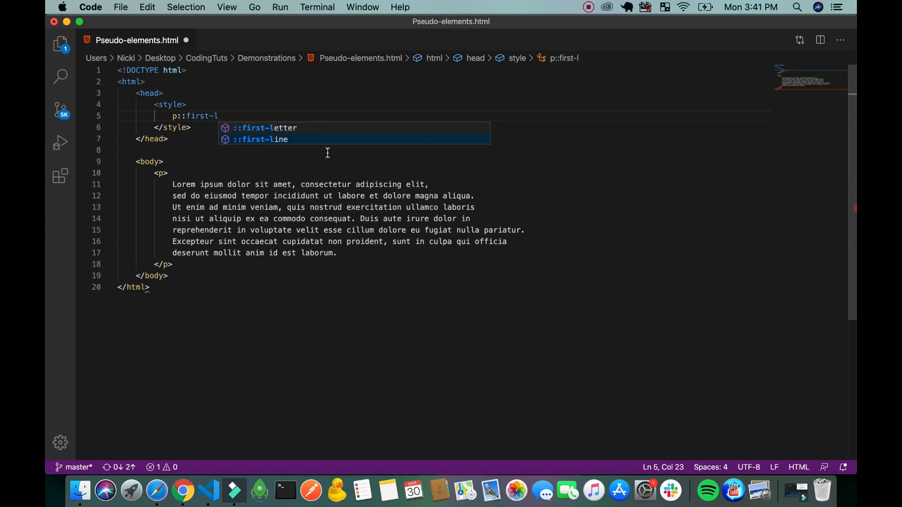
left_click(261, 139)
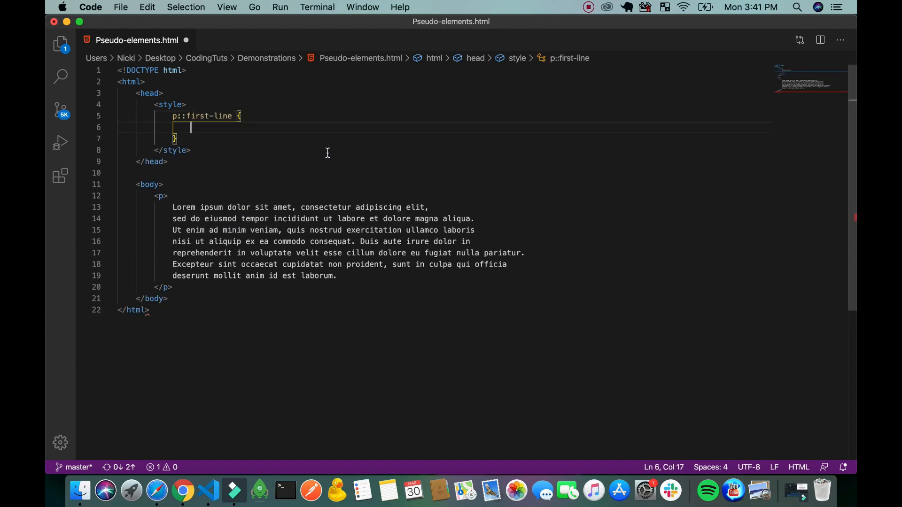
type("color:")
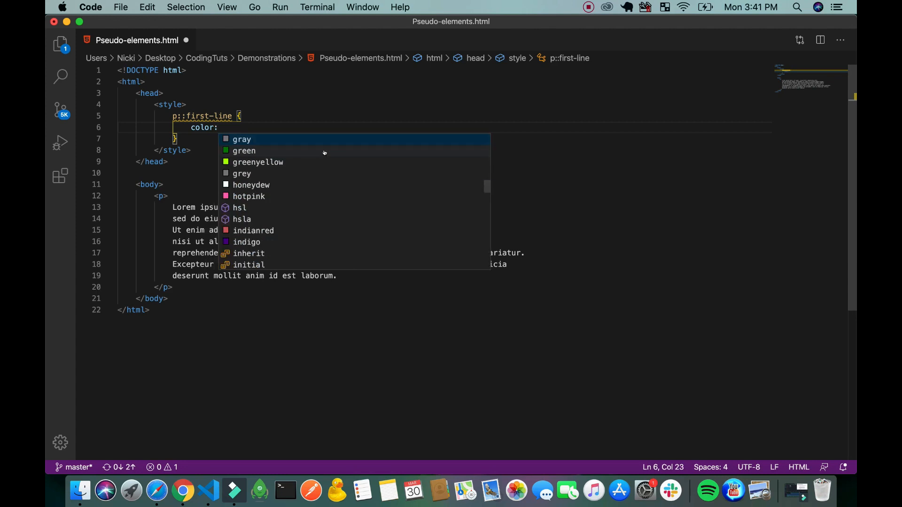
type("red;")
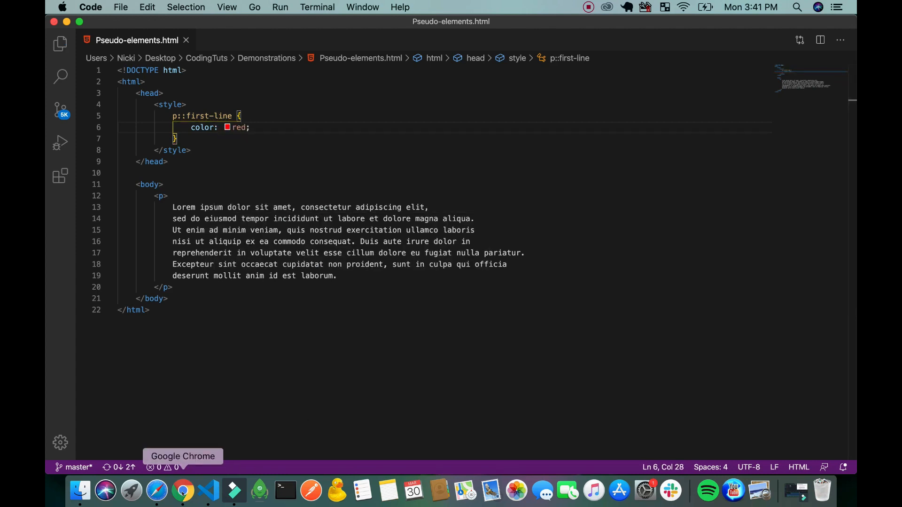
left_click(182, 490)
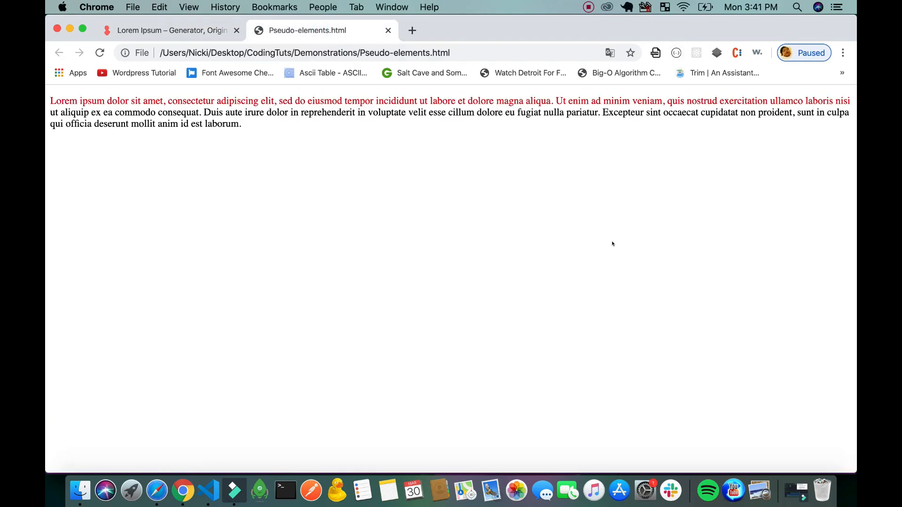
mouse_move(208, 490)
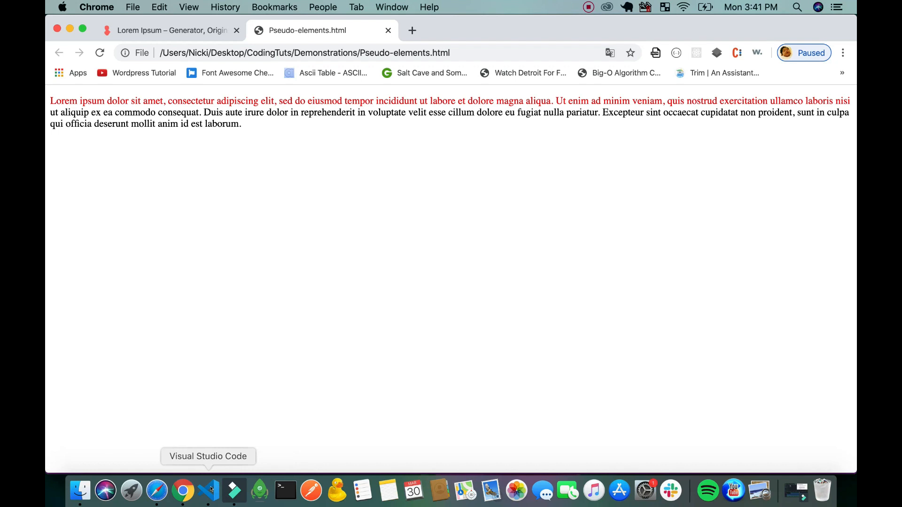
left_click(208, 491)
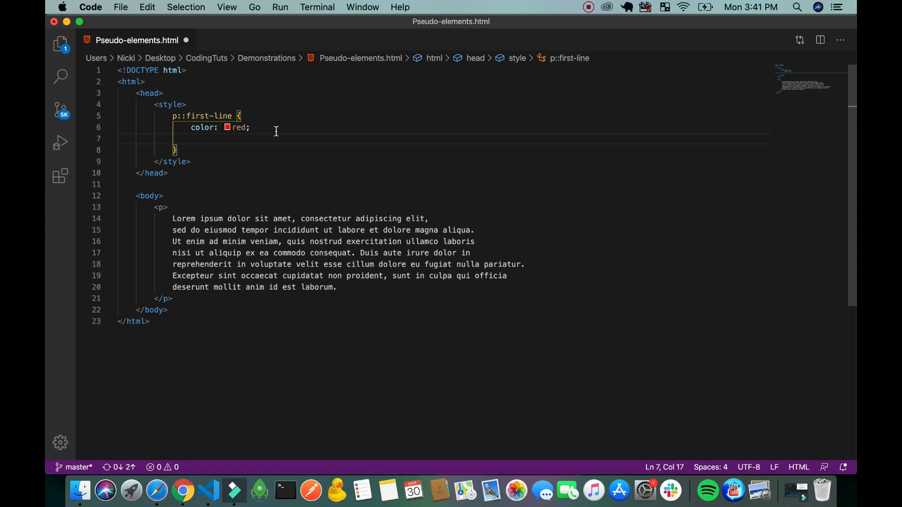
Step: Add text-transform: uppercase to p::first-line and check the capitalized first line in Chrome
type("text-transform: ;")
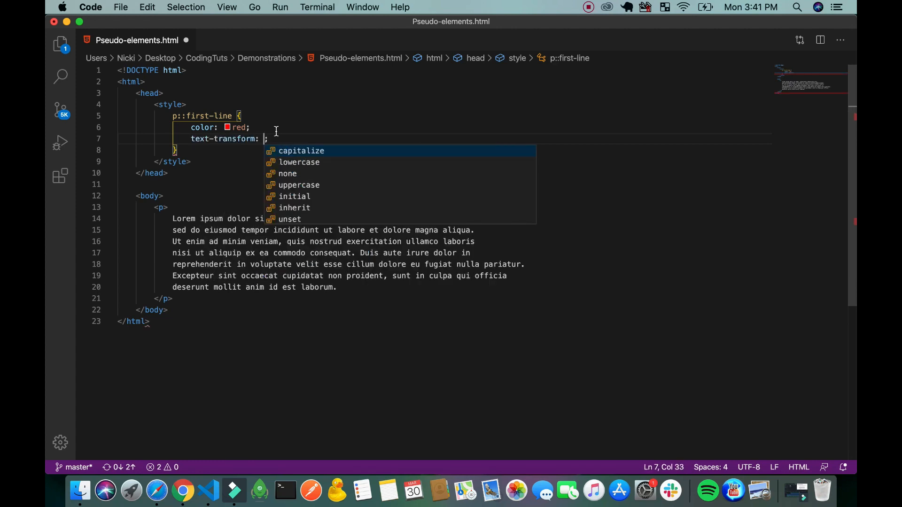
type("uppercase")
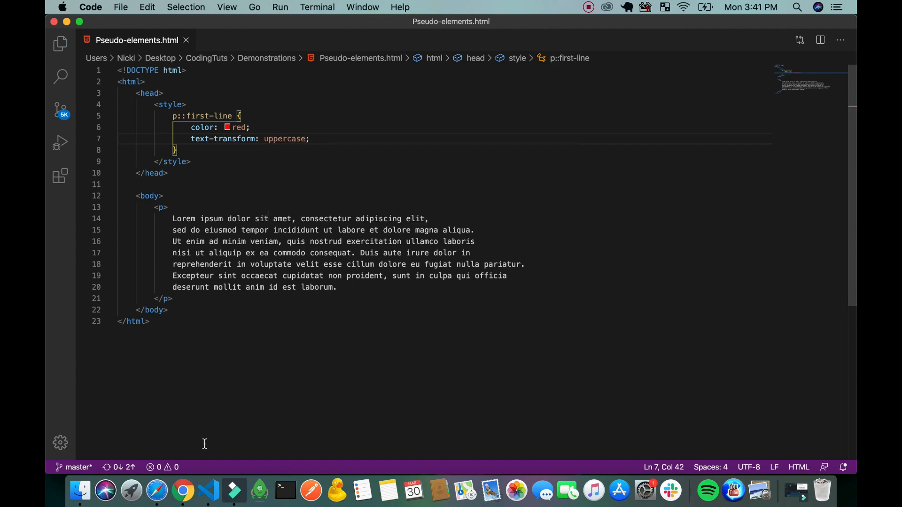
left_click(183, 490)
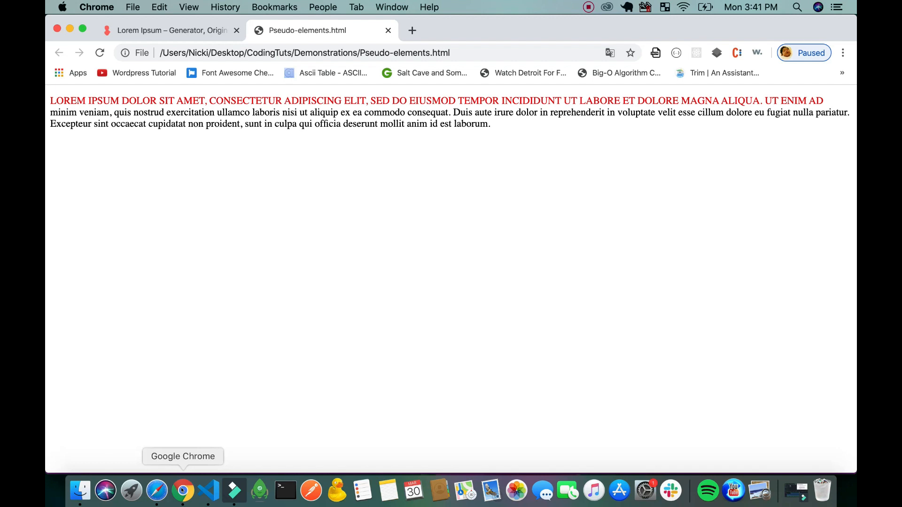
left_click(208, 490)
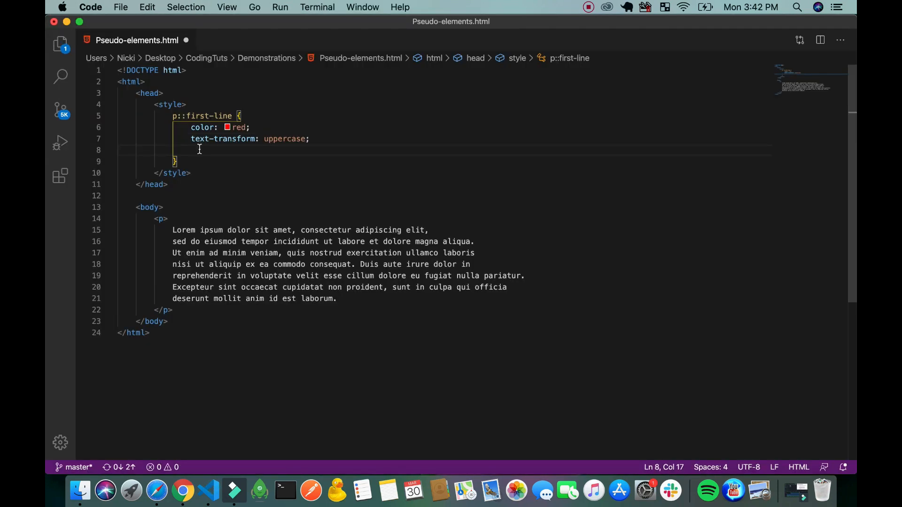
Step: Add font-size: larger to p::first-line and view the enlarged first line in Chrome
type("font-size: ;")
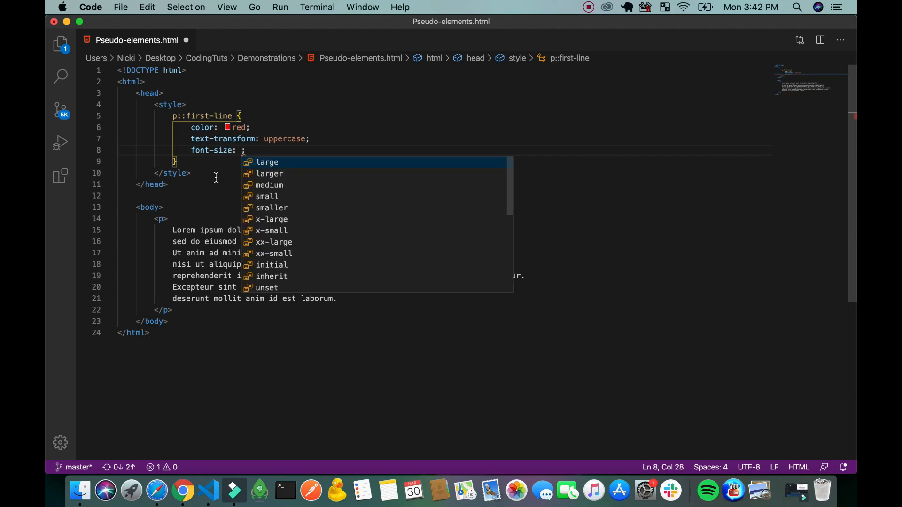
mouse_move(296, 175)
type("larger")
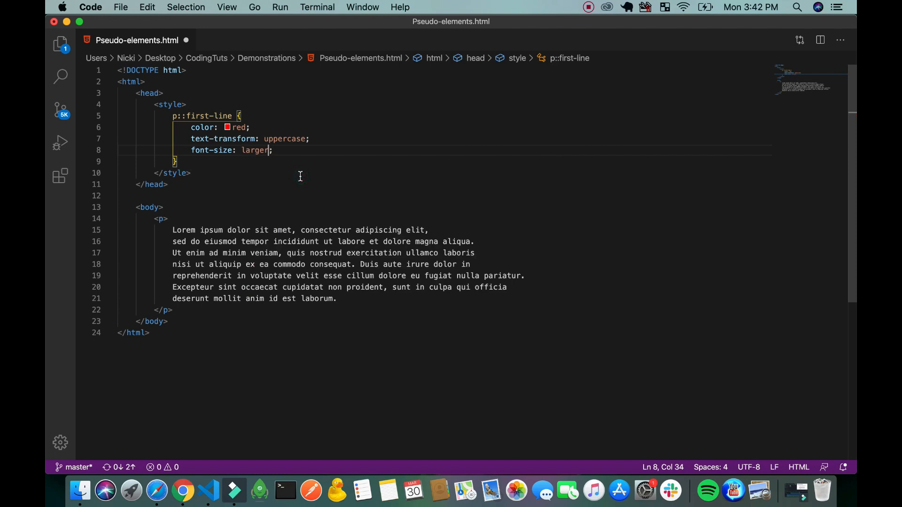
left_click(182, 490)
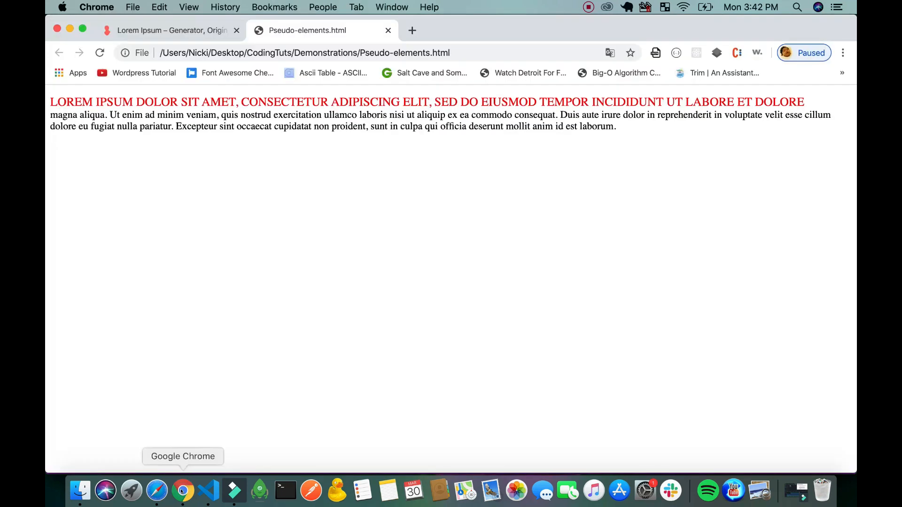
mouse_move(208, 490)
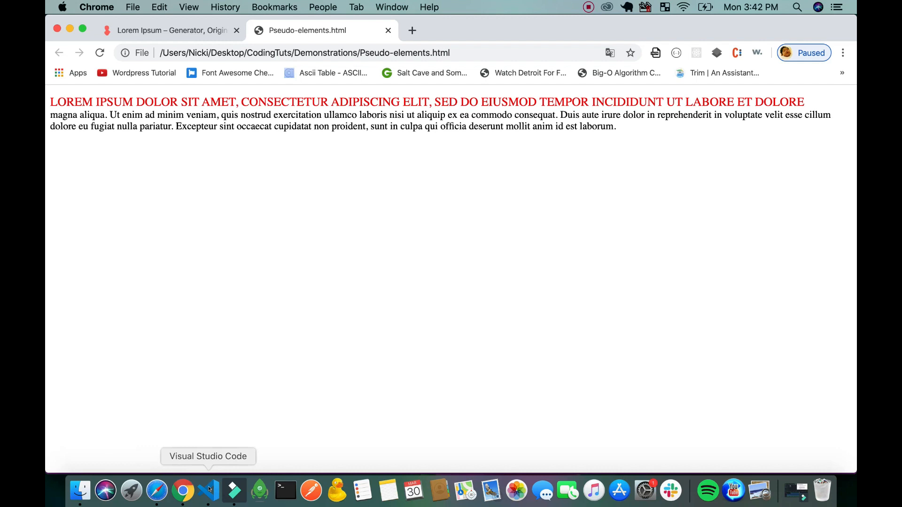
Step: Move font-size: larger into a new p::first-letter rule and preview the enlarged initial letter
left_click(208, 490)
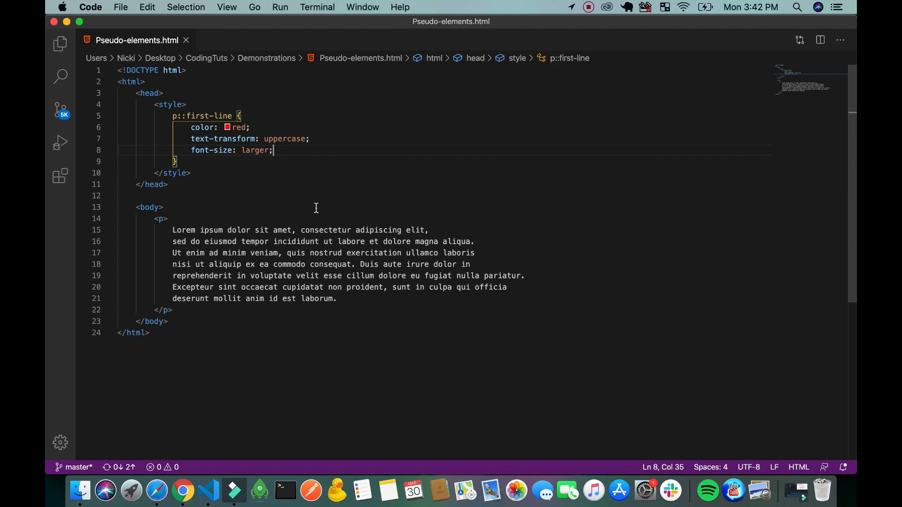
mouse_move(282, 177)
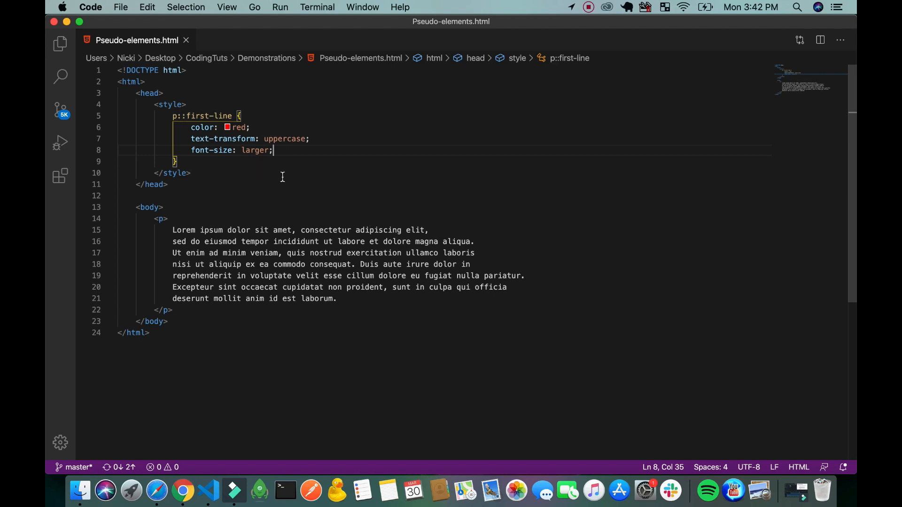
mouse_move(288, 151)
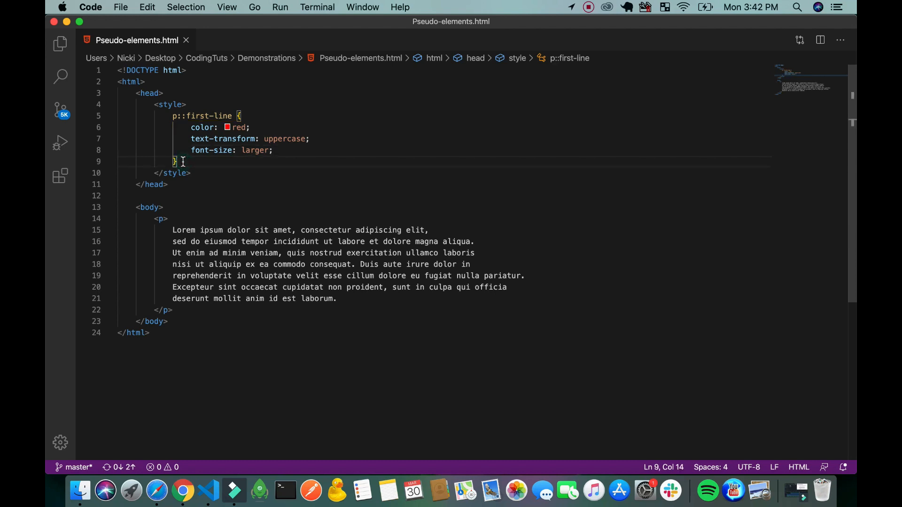
type("p")
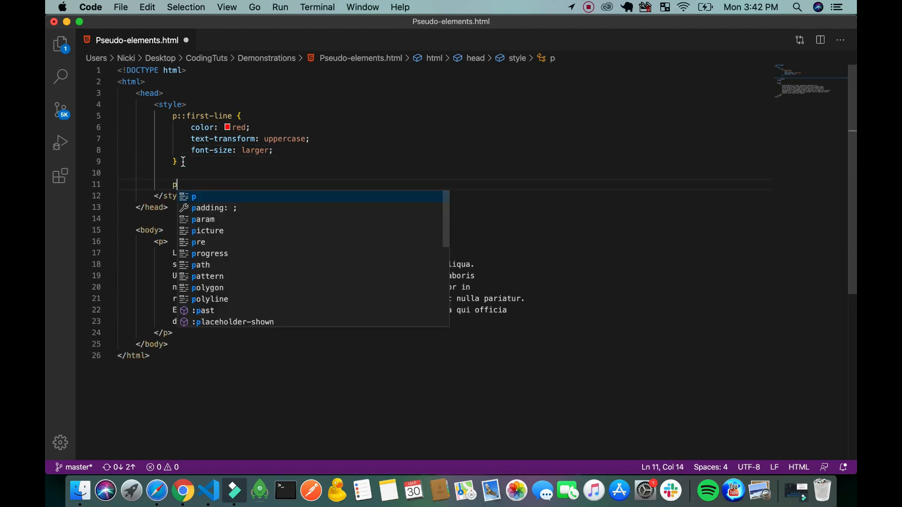
type(":fir")
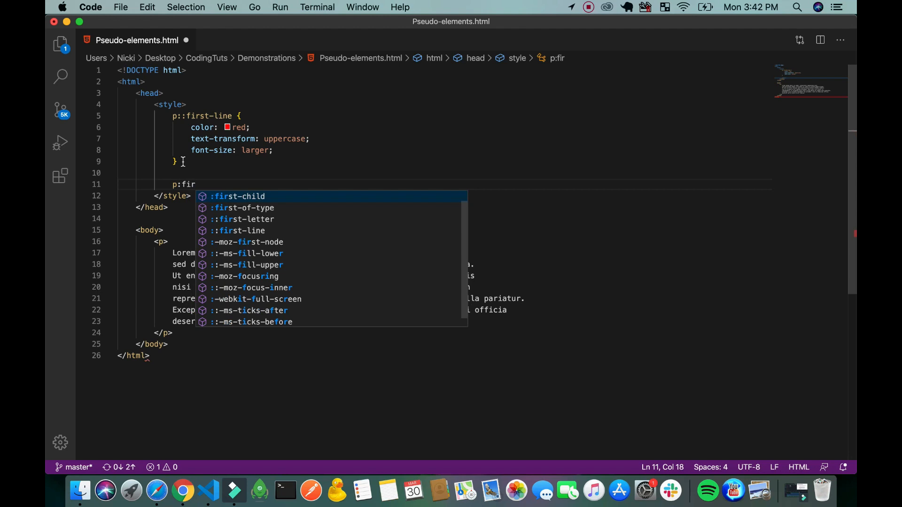
left_click(244, 219)
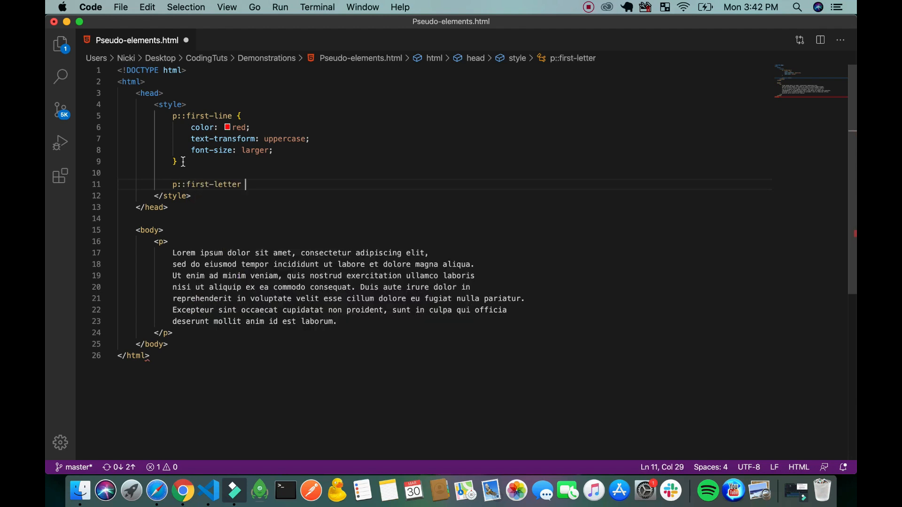
type("{")
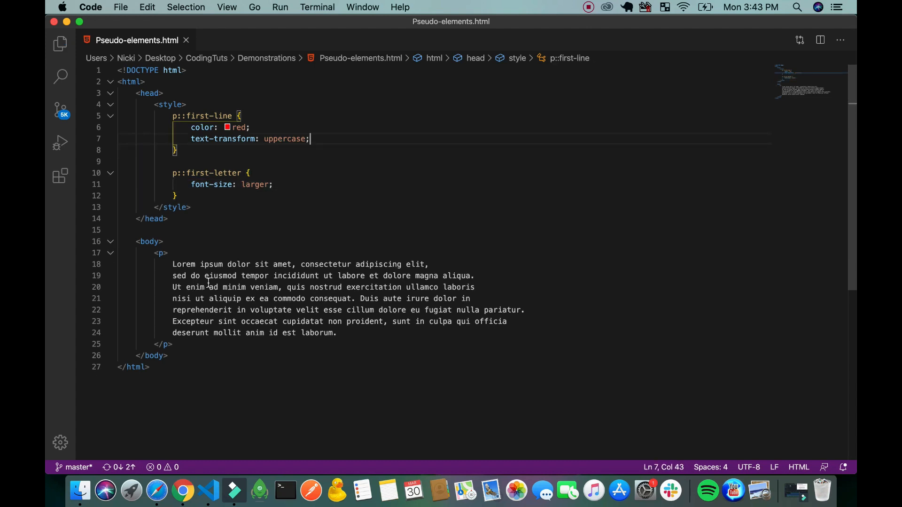
left_click(182, 491)
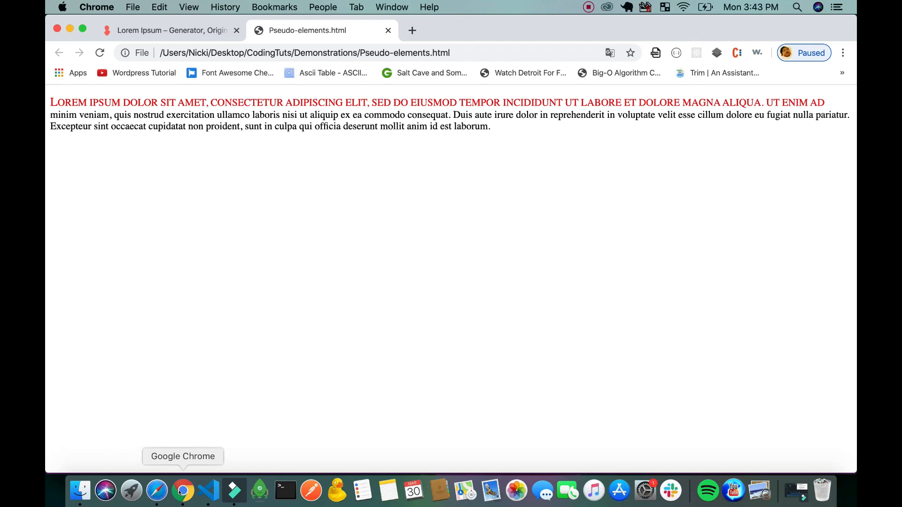
mouse_move(207, 492)
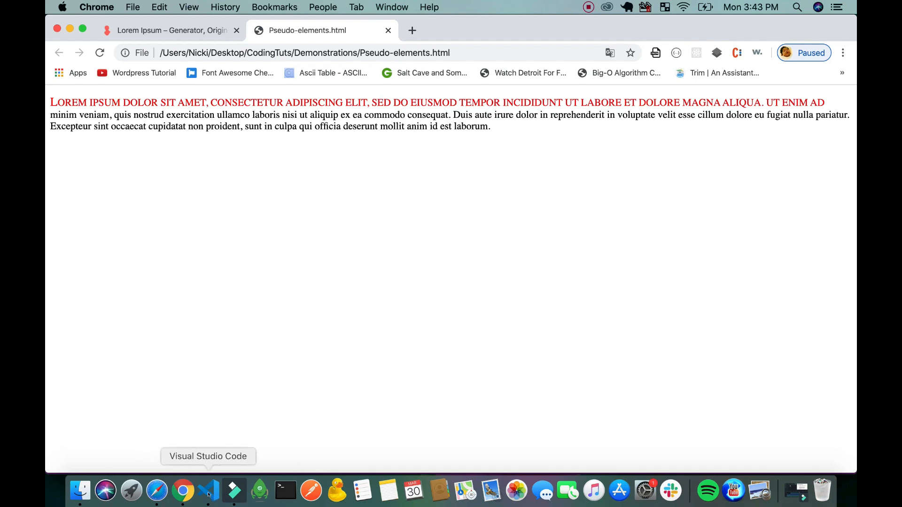
Step: Remove text-transform from p::first-line, leaving only color red, and reload the Chrome preview
left_click(208, 491)
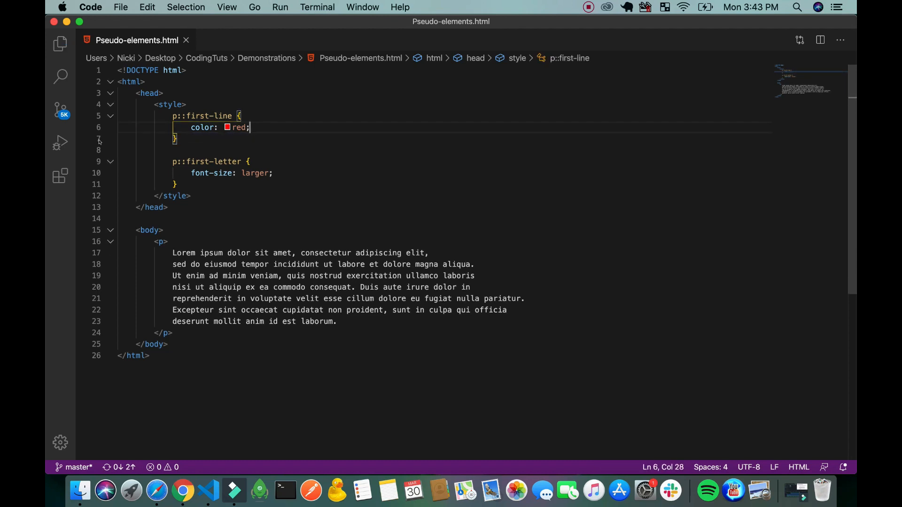
mouse_move(182, 490)
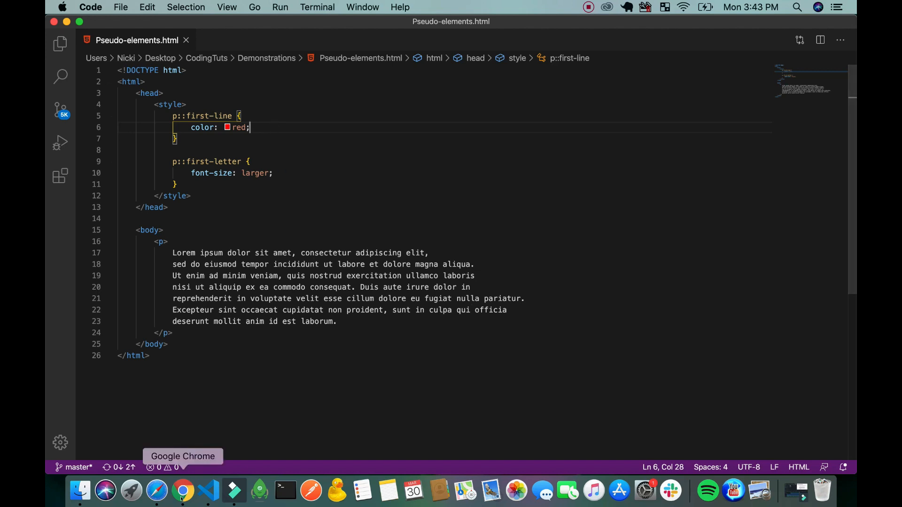
left_click(182, 491)
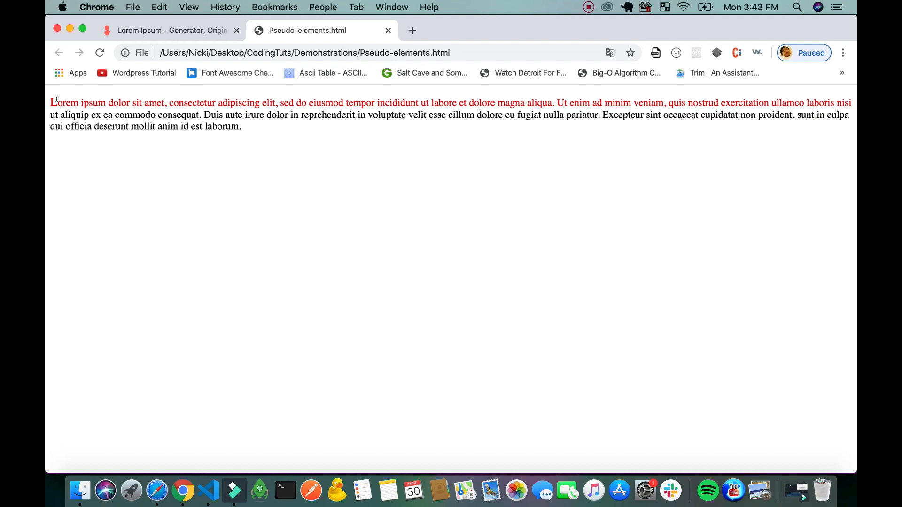
mouse_move(237, 398)
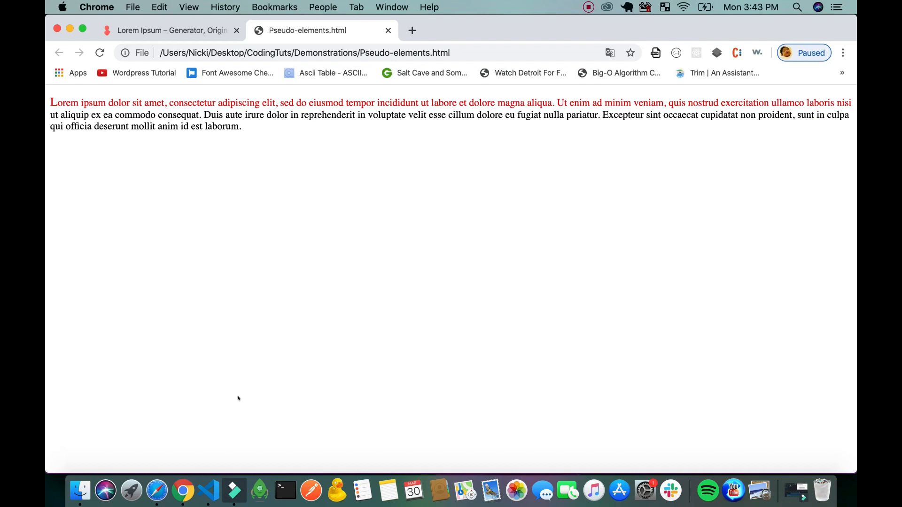
Step: Go back to VS Code to edit the first-line and first-letter colors
left_click(233, 490)
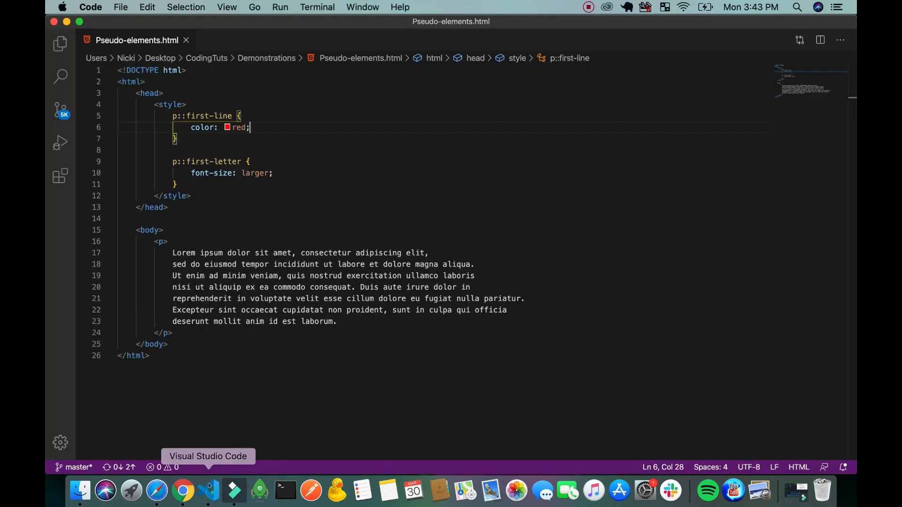
mouse_move(284, 196)
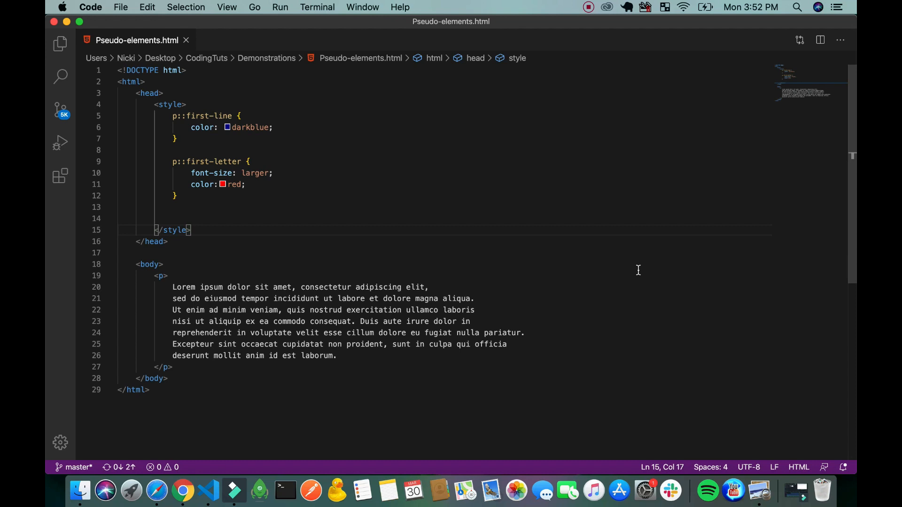
mouse_move(420, 303)
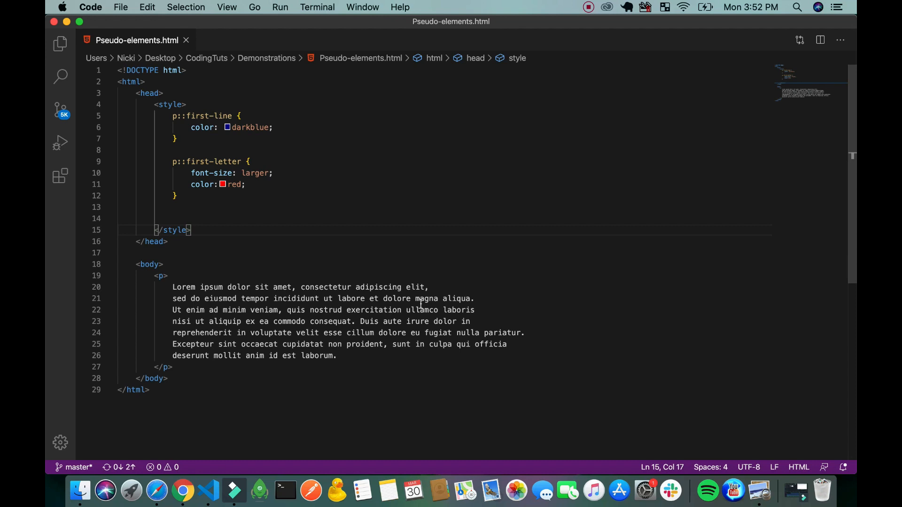
Step: Below the Lorem ipsum paragraph, add <p>This is a practice for pseudo elements.</p>
left_click(173, 218)
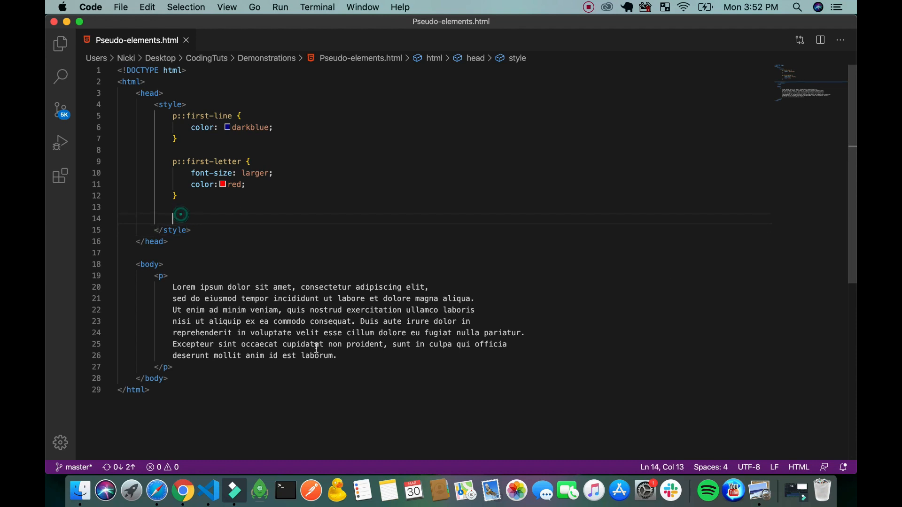
left_click(172, 366)
type("<p></p>")
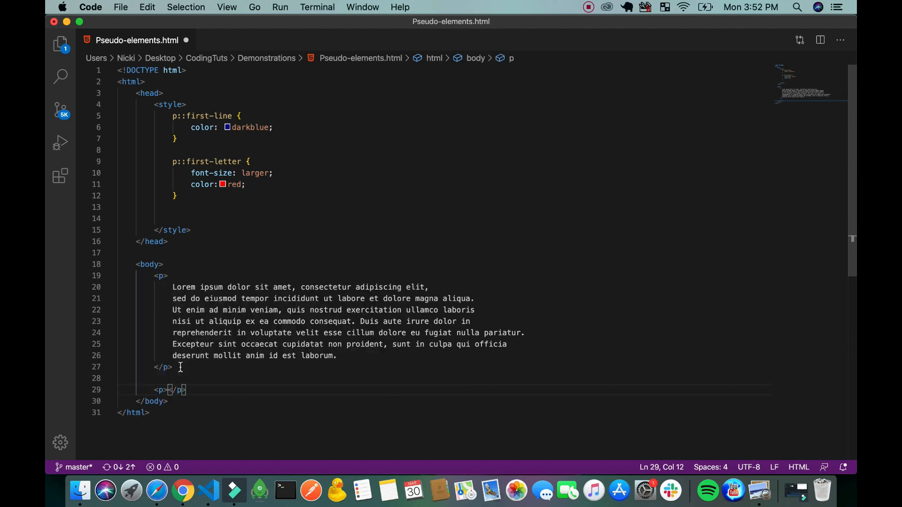
type("This is")
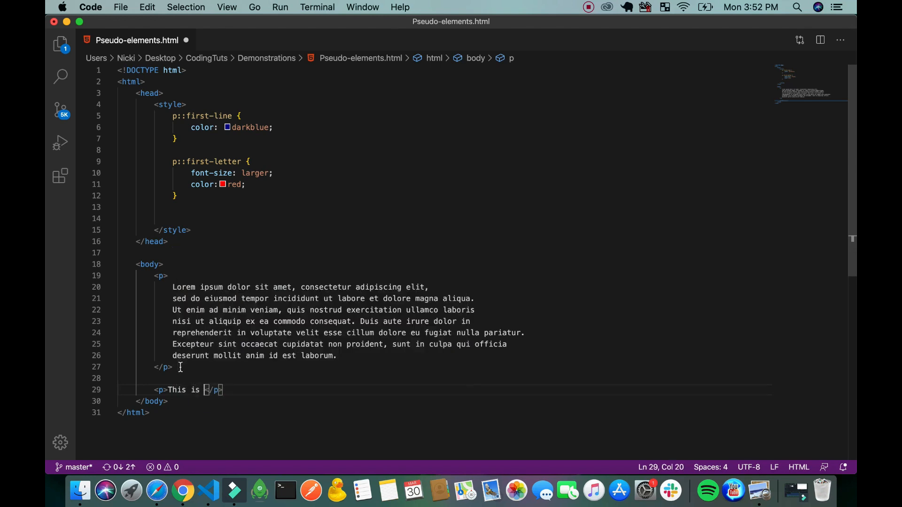
type("a practi")
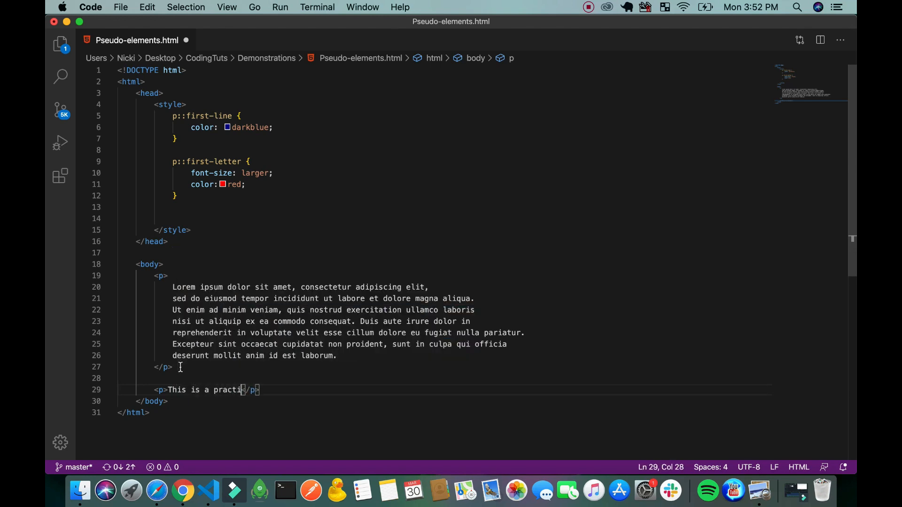
type("ce for pseudo eleme")
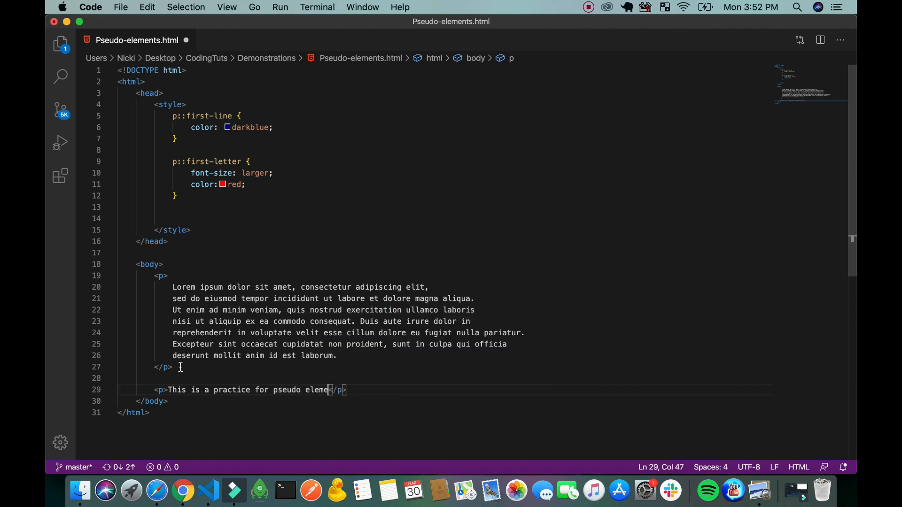
type("nts.")
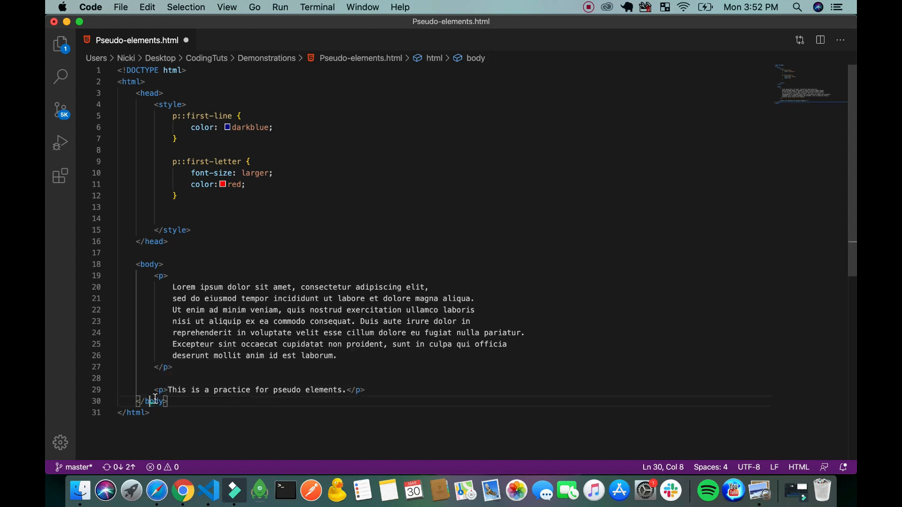
Step: Add class="pseudo" to the new paragraph's opening <p> tag
left_click(167, 390)
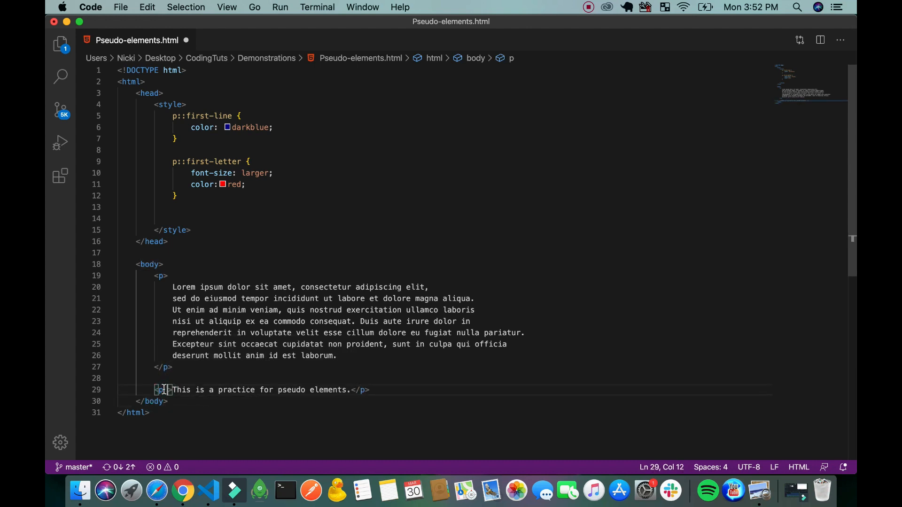
type("class=\"\"")
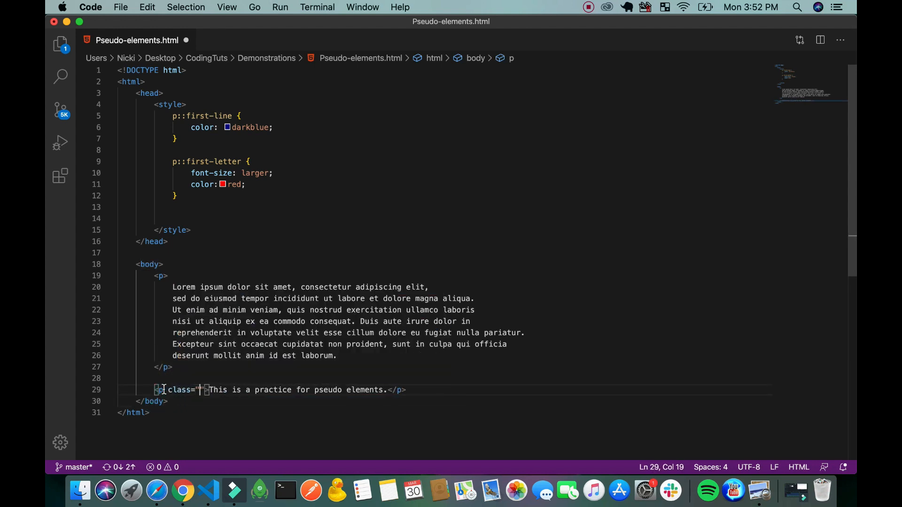
type("psei")
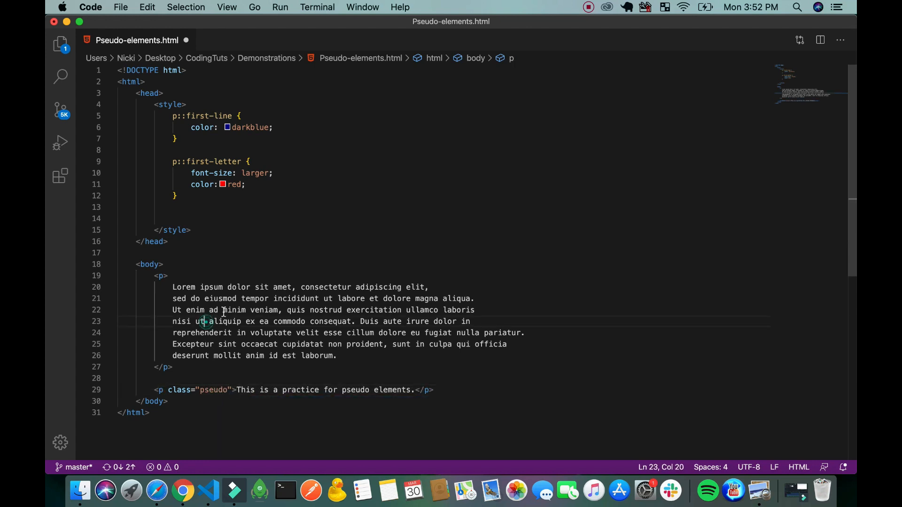
Step: In the style block, write .pseudo::before { content: url('../watermark.jpg') }
left_click(179, 218)
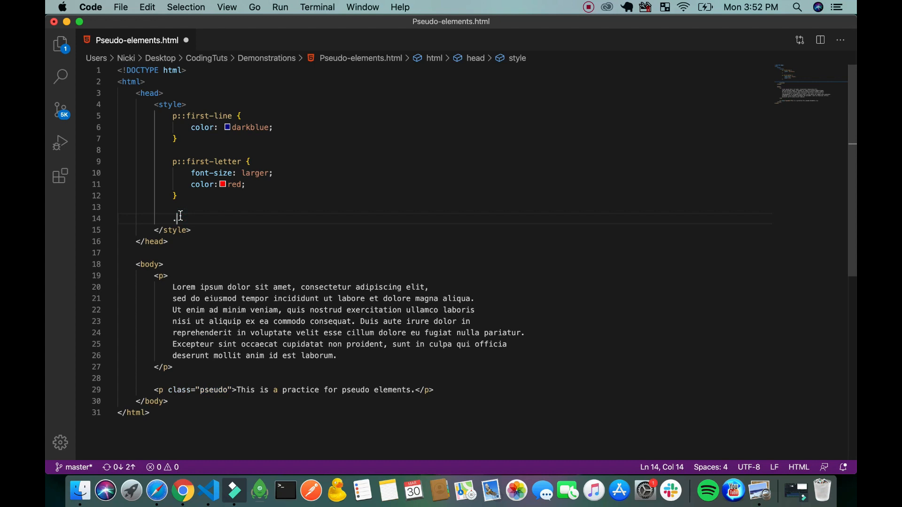
type("pseudo")
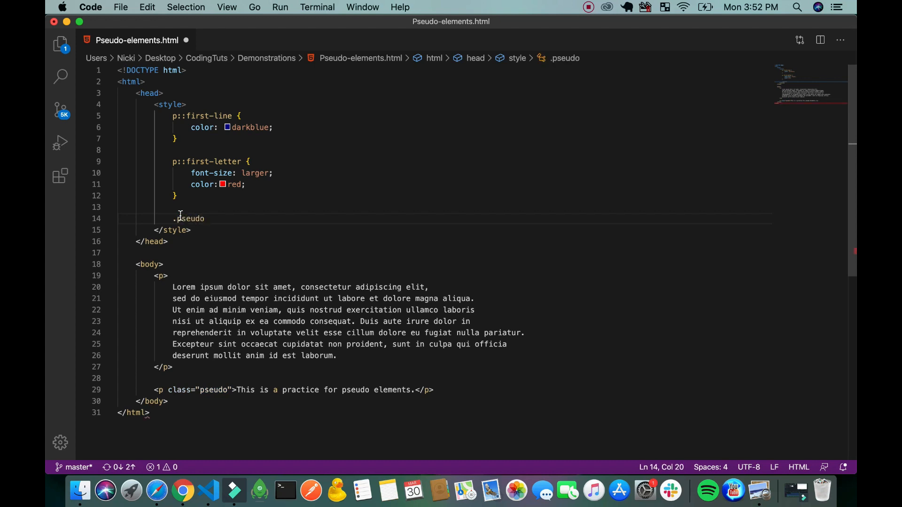
type("::before")
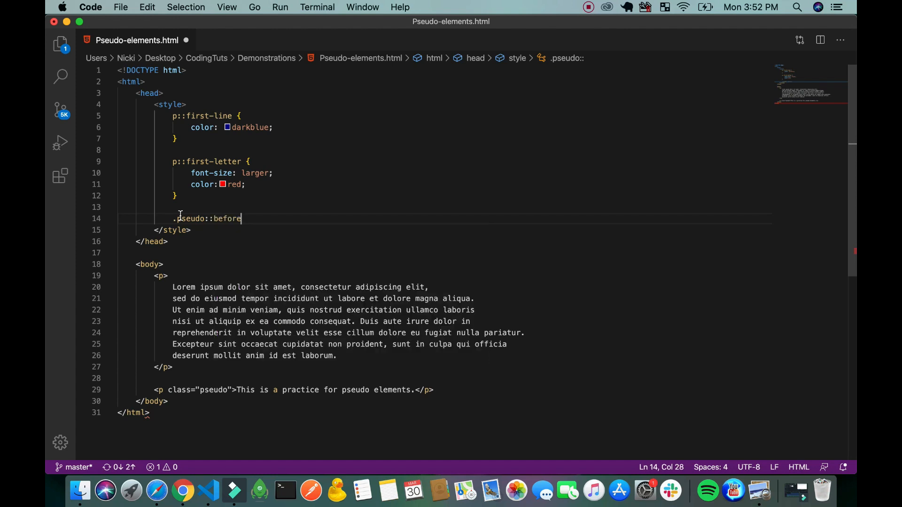
type("{")
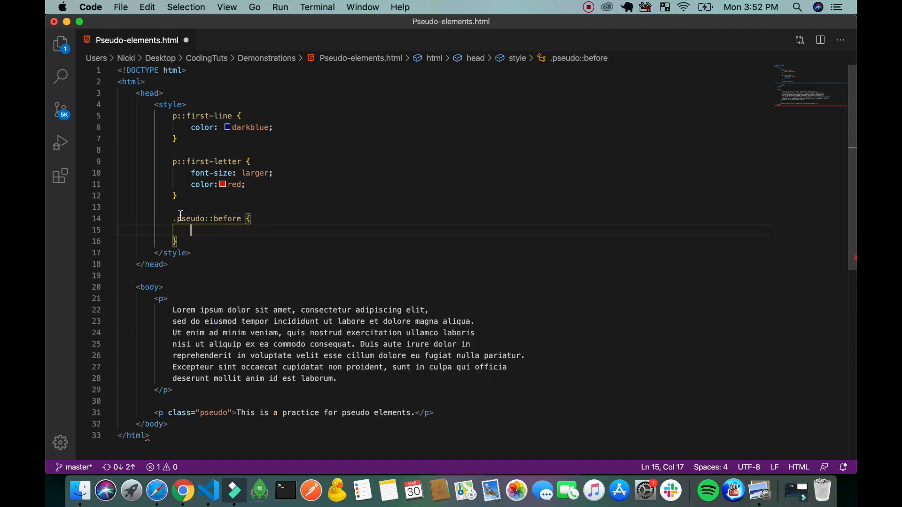
type("content: url('")
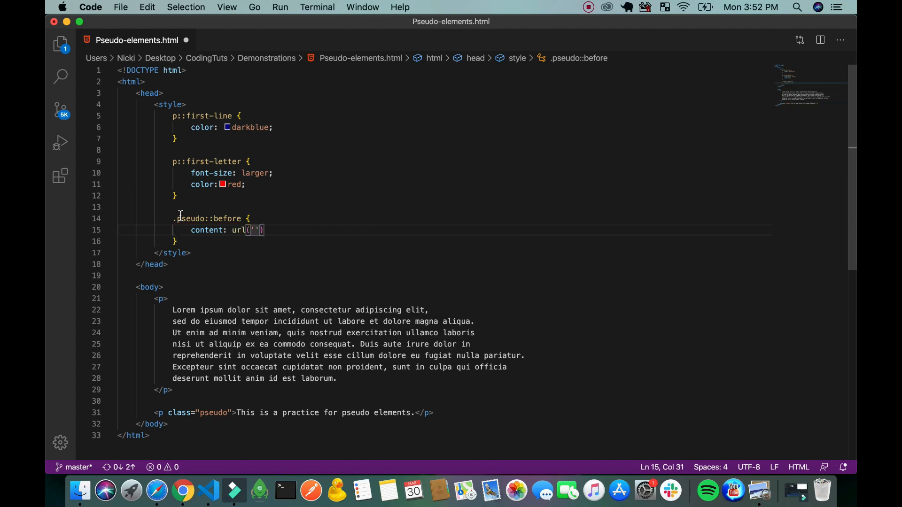
type("../")
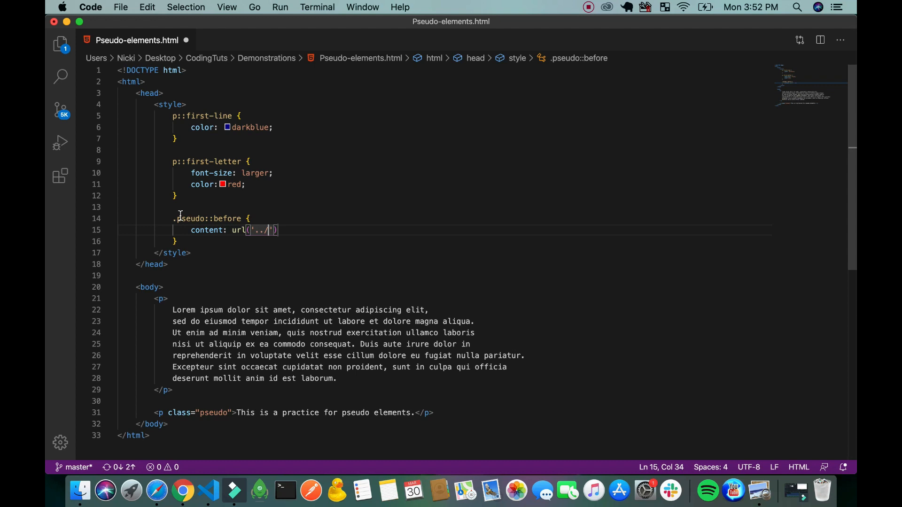
type("watermark")
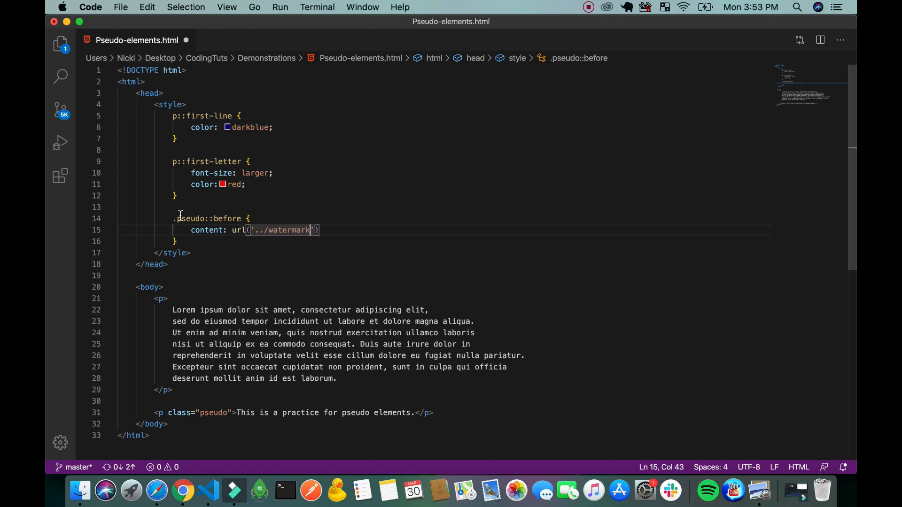
type(".jpg")
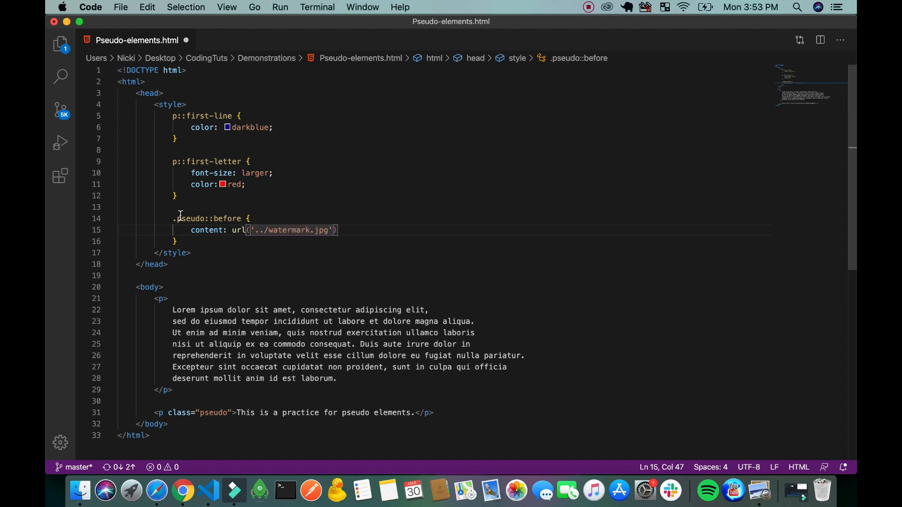
mouse_move(368, 230)
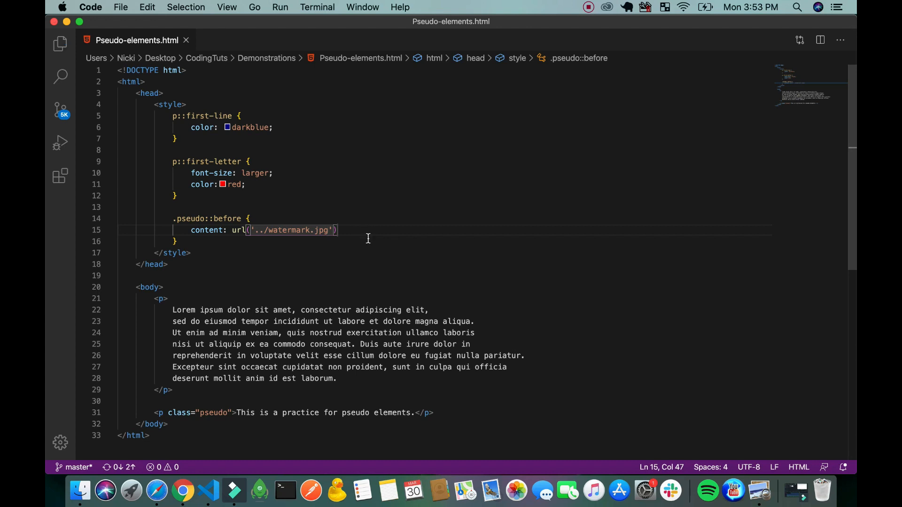
Step: Preview the page in Chrome, showing the binary-code watermark before the practice sentence
left_click(182, 490)
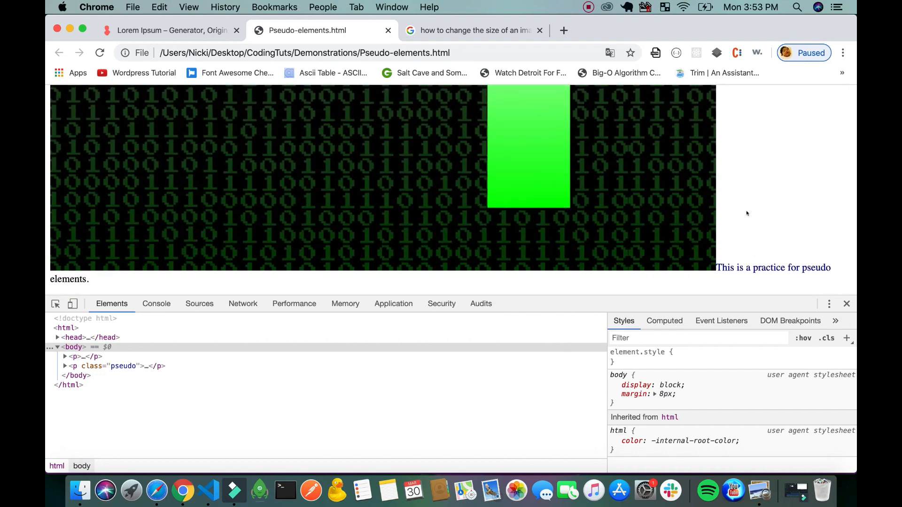
mouse_move(731, 252)
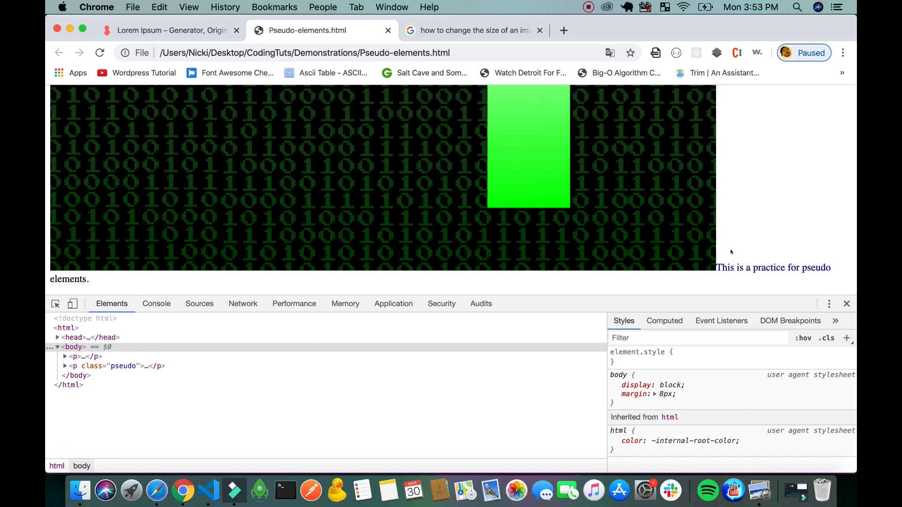
mouse_move(849, 273)
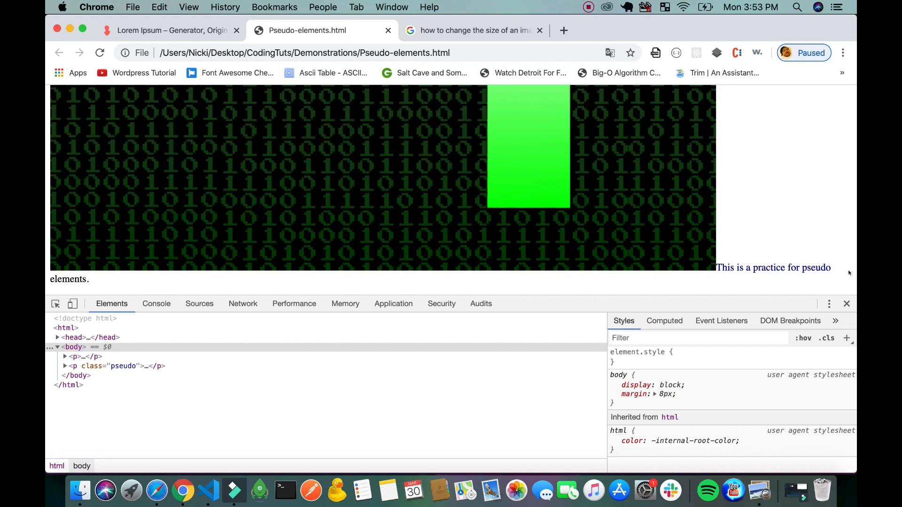
mouse_move(743, 188)
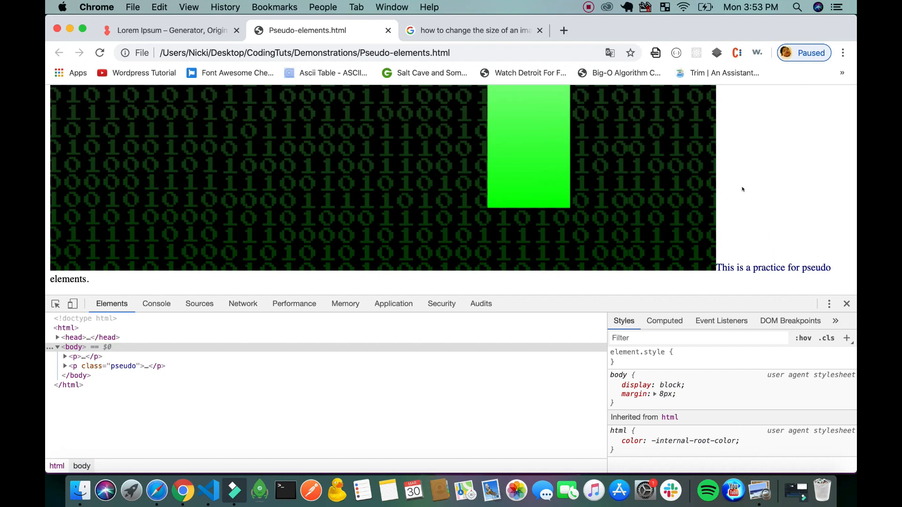
mouse_move(70, 268)
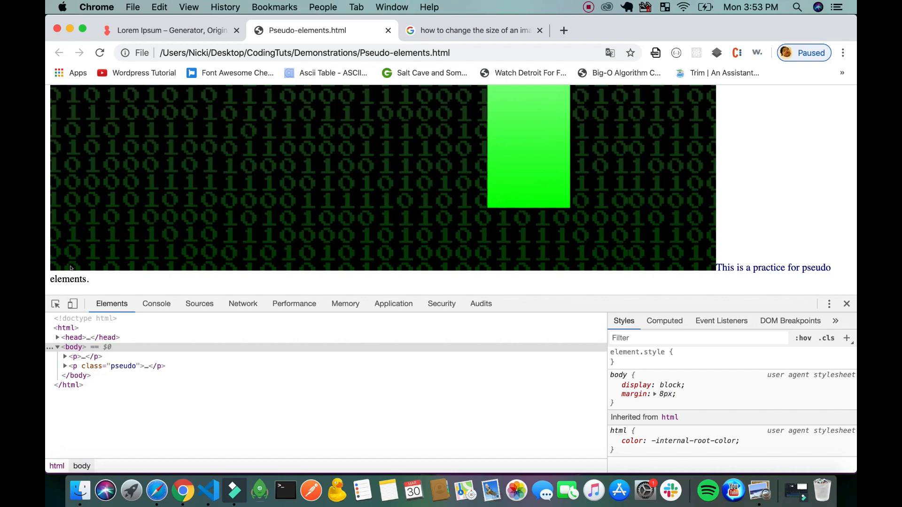
Step: Change the .pseudo selector from ::before to ::after and check the page in Chrome
left_click(240, 490)
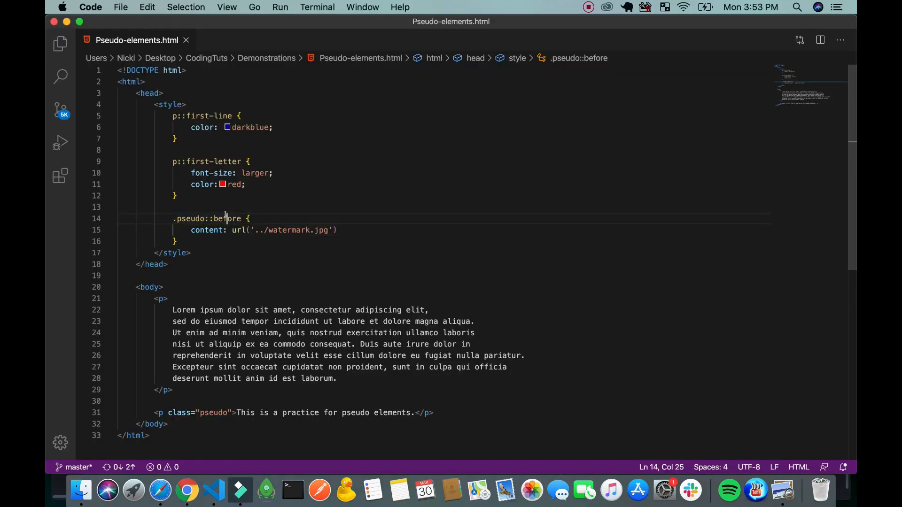
type("after")
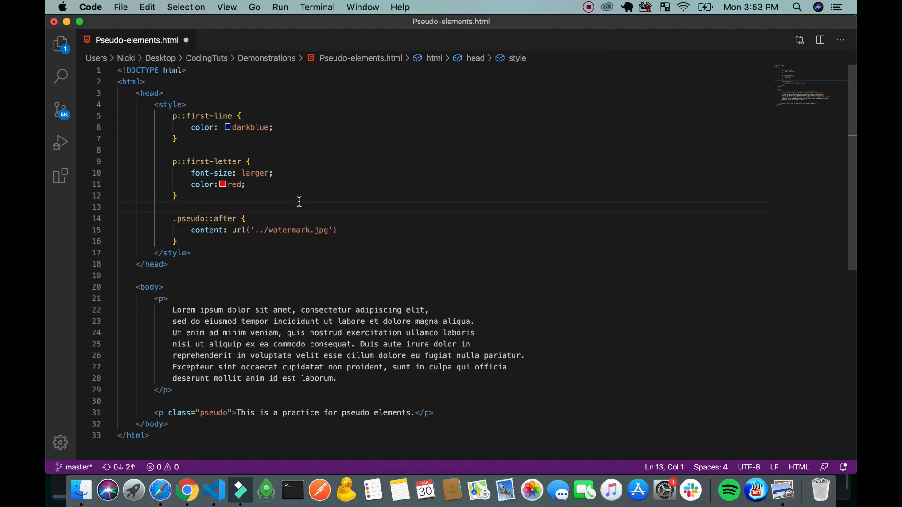
left_click(186, 490)
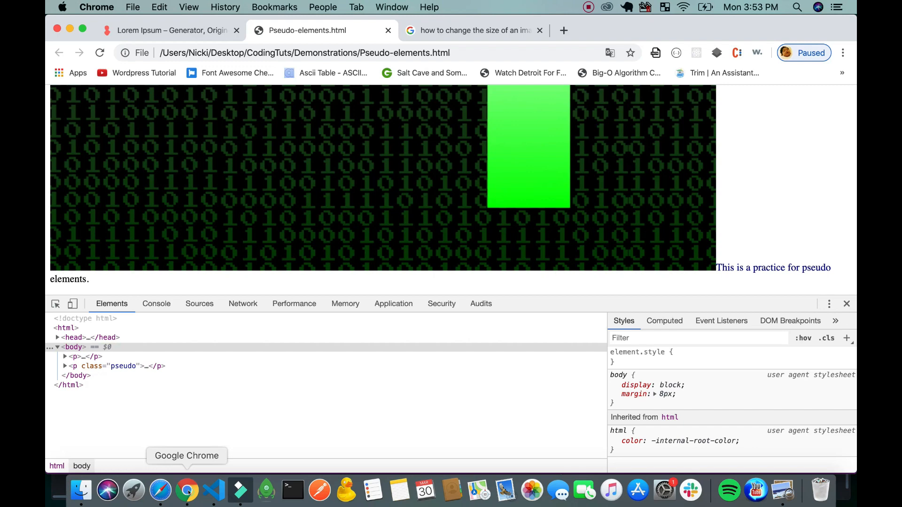
scroll("up", 3)
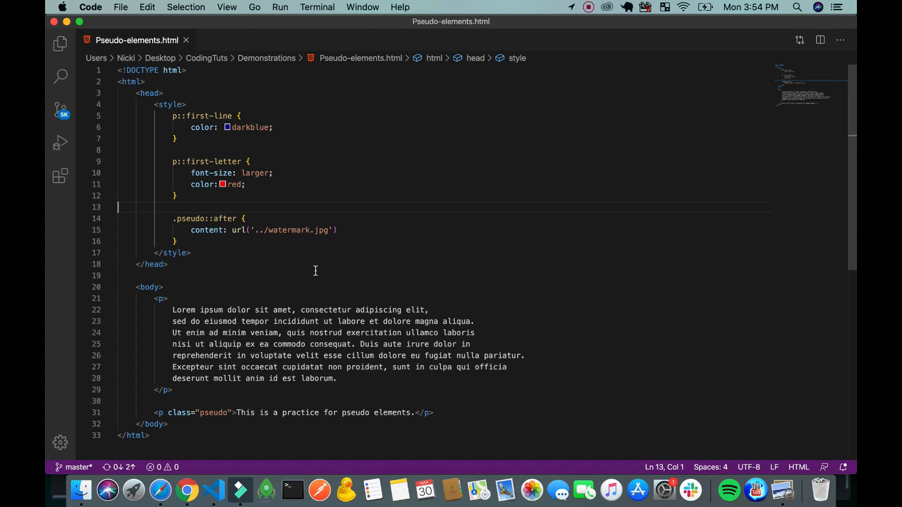
Step: Insert <img src="../watermark" width="20" height="20" /> between the two paragraphs
left_click(169, 390)
type("<img />")
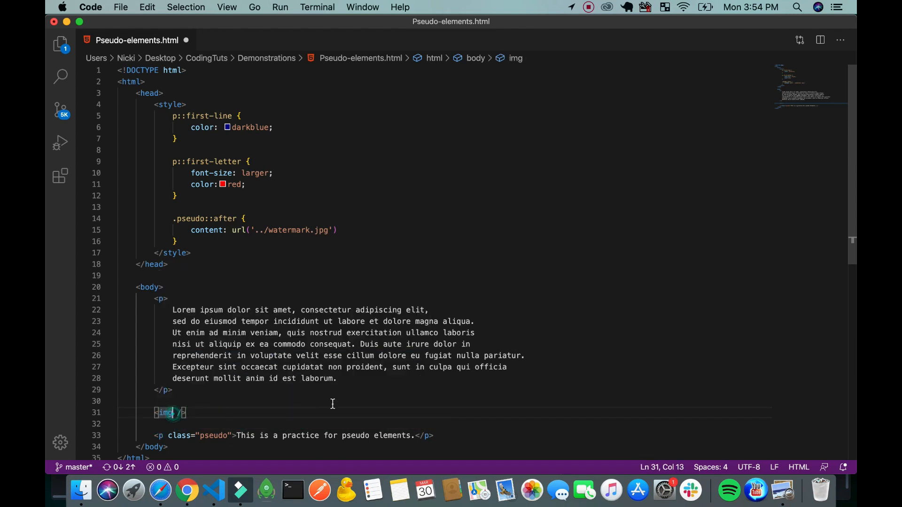
type("src=")
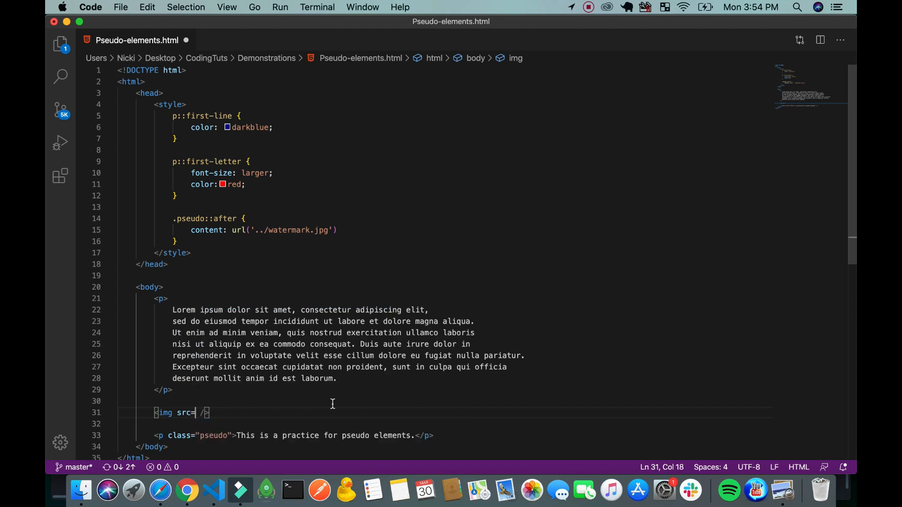
type("\"\"")
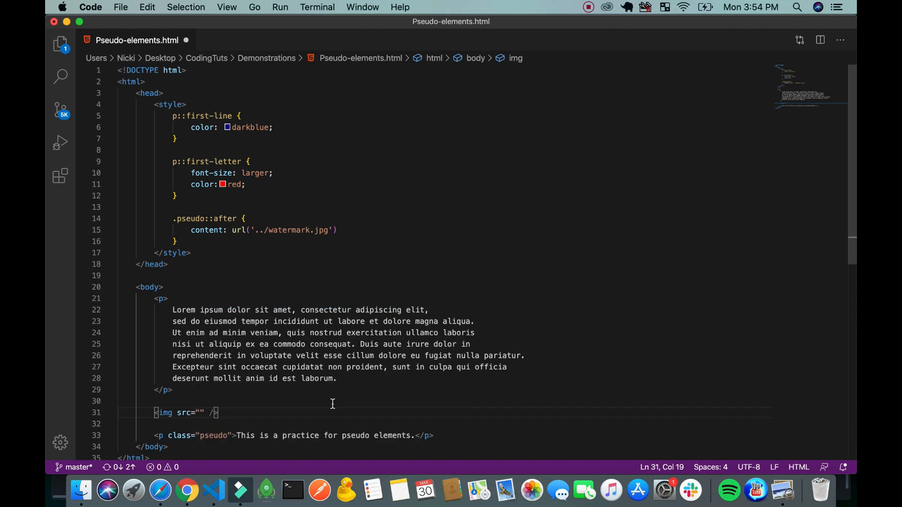
type("../watermark")
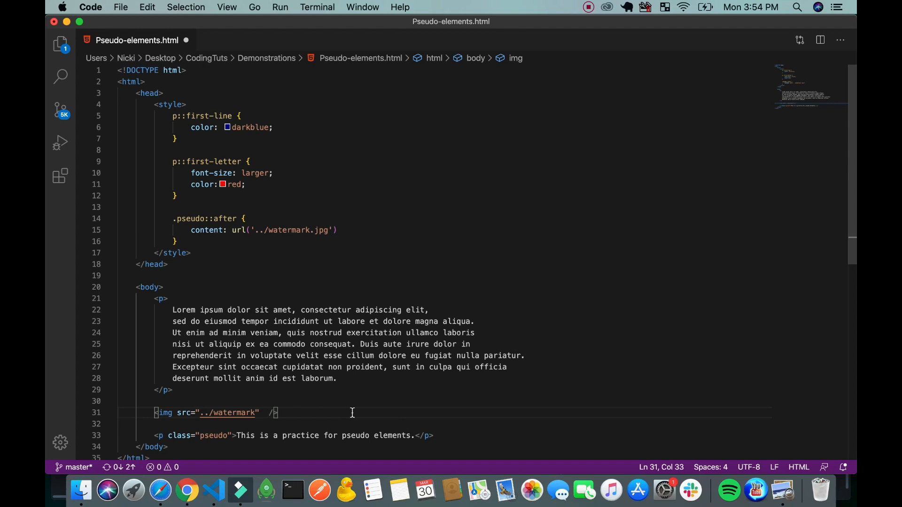
type("width=")
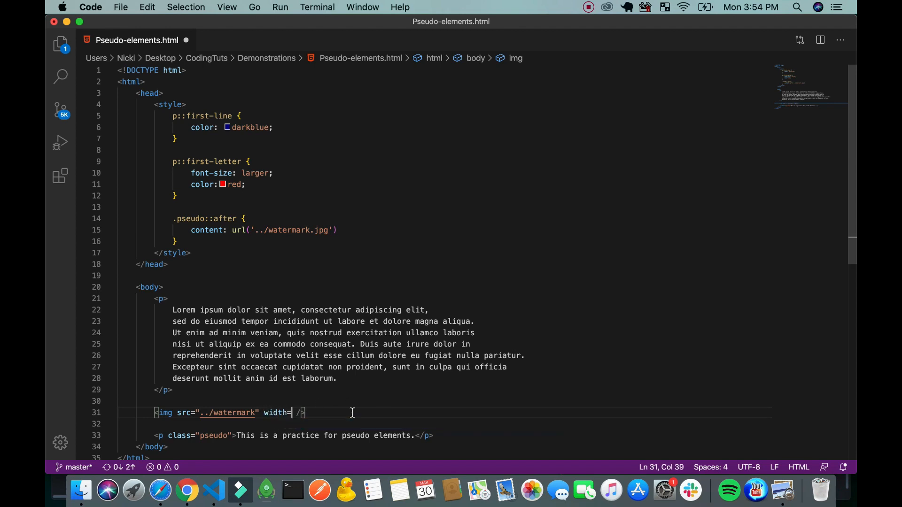
type("\"")
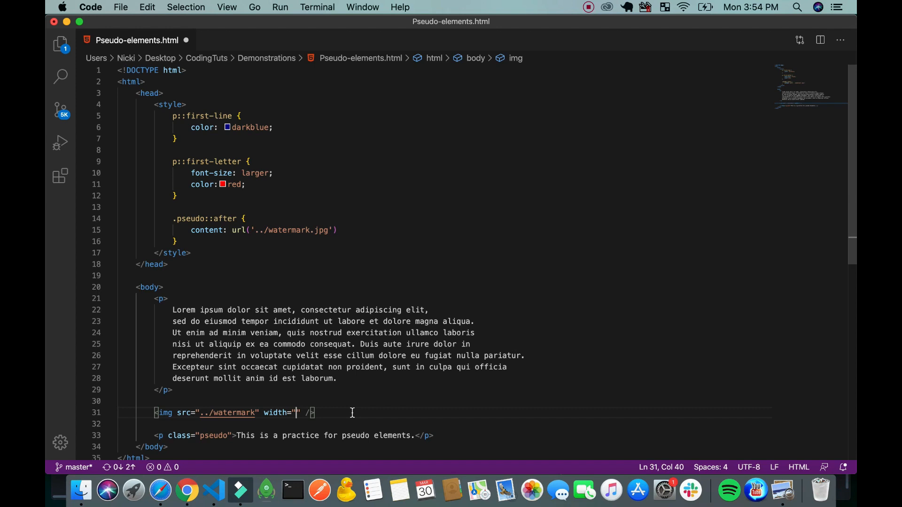
type("20\" height=\"")
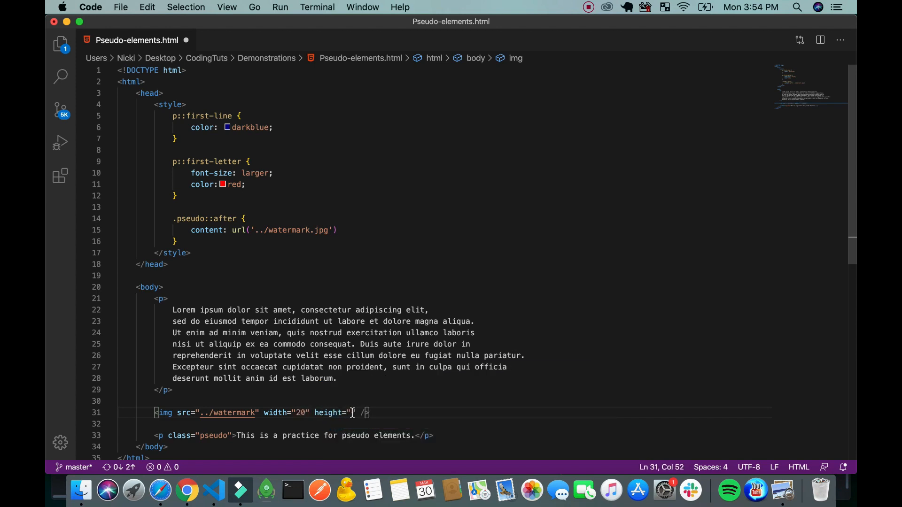
type("20")
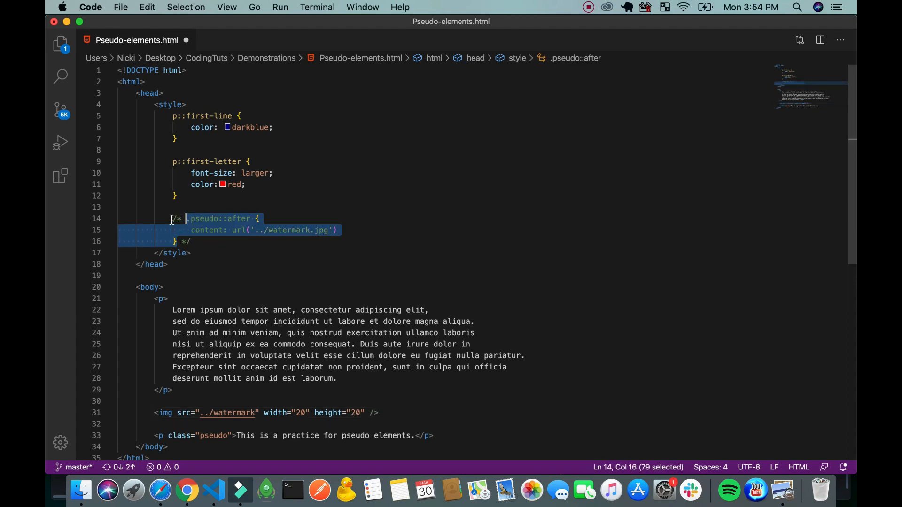
Step: Preview the page in Chrome with the .pseudo::after rule commented out
left_click(375, 276)
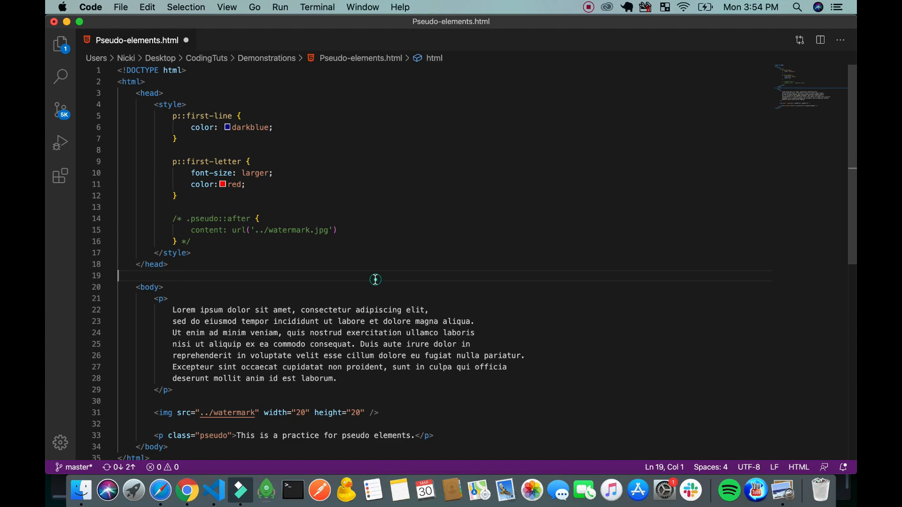
mouse_move(194, 490)
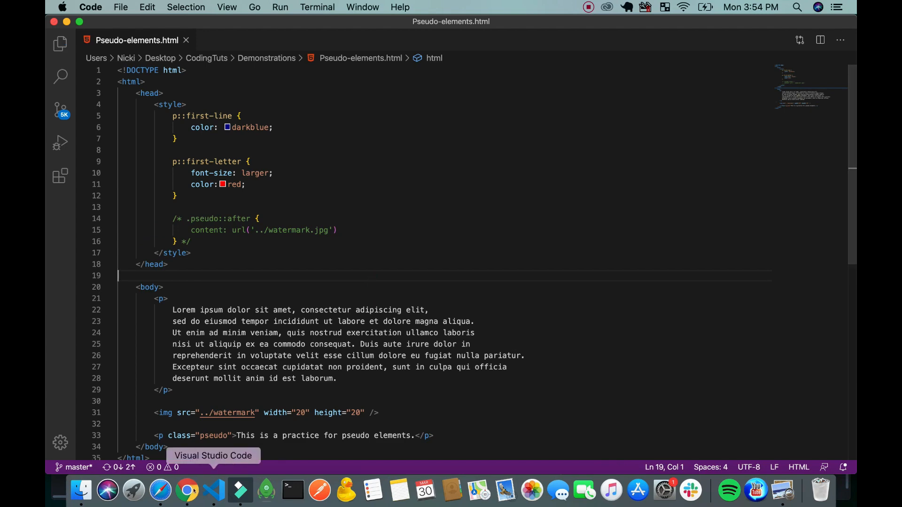
left_click(187, 490)
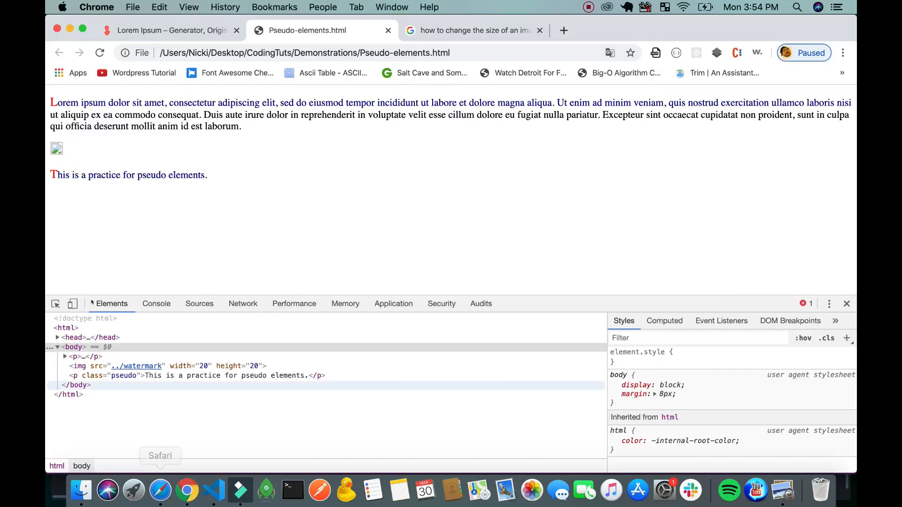
left_click(240, 490)
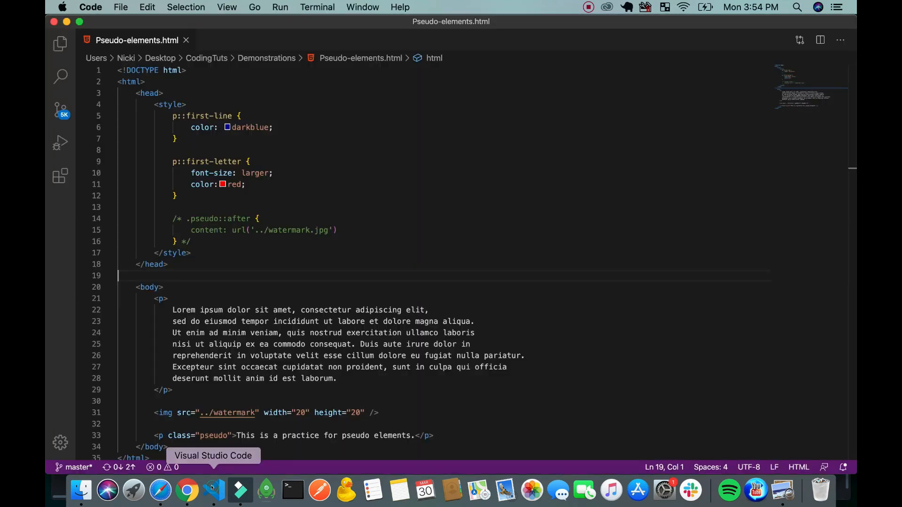
Step: Append .jpg so the img source reads ../watermark.jpg, and check the small icon in Chrome
left_click(253, 413)
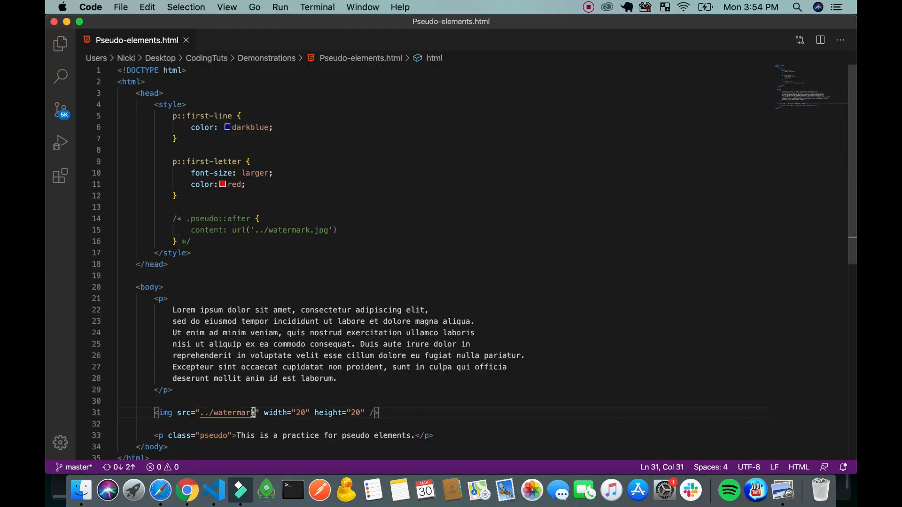
type(".jpg")
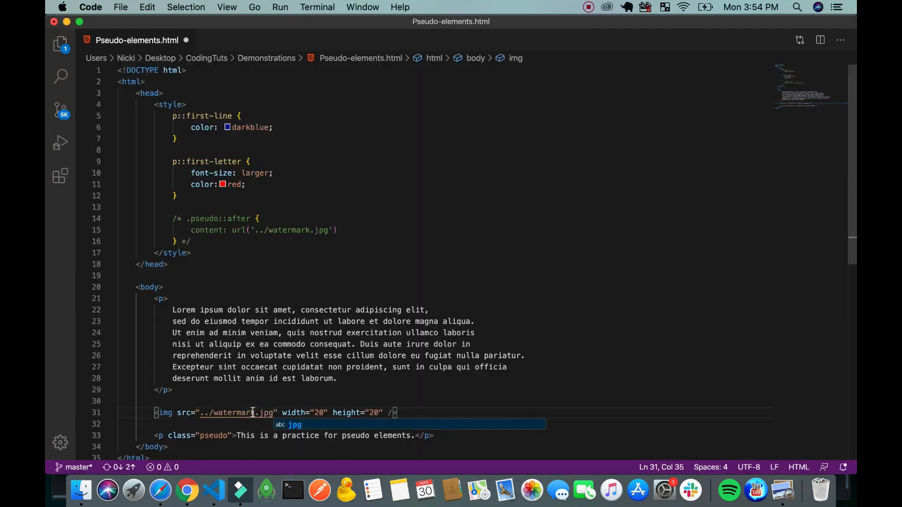
left_click(186, 491)
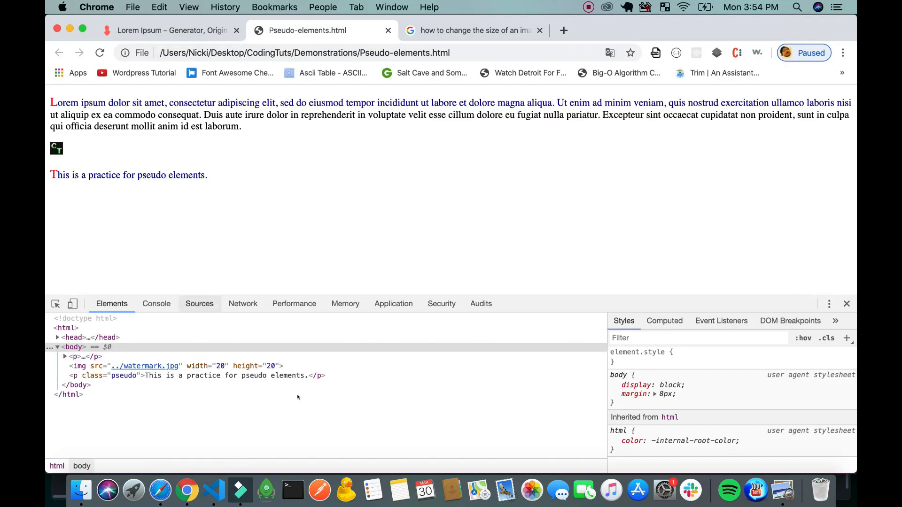
left_click(239, 490)
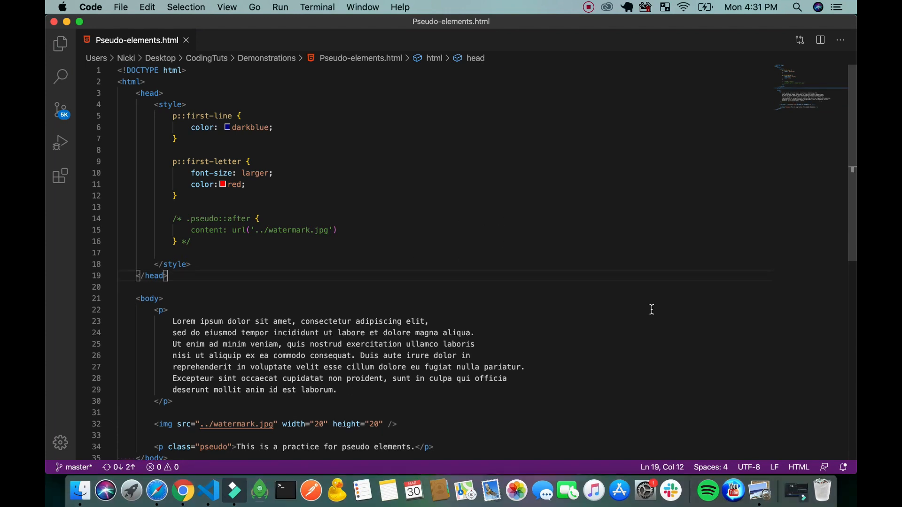
mouse_move(374, 451)
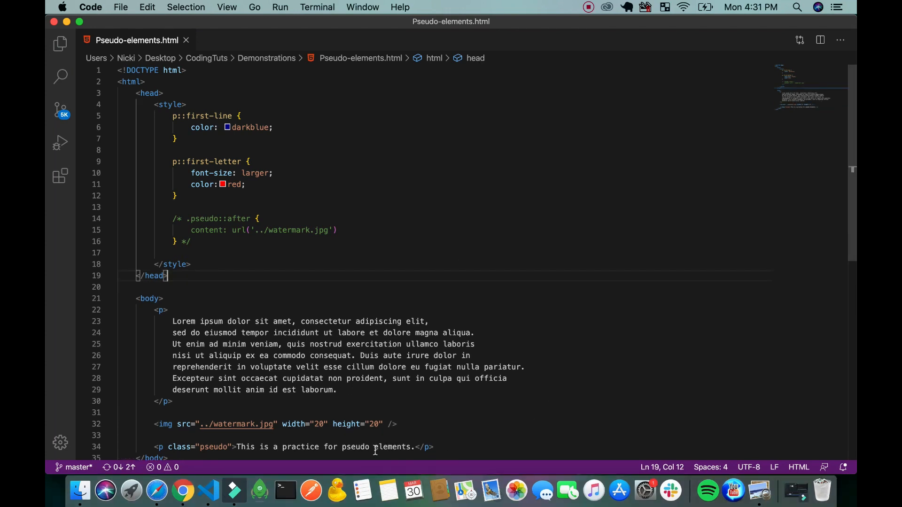
mouse_move(230, 443)
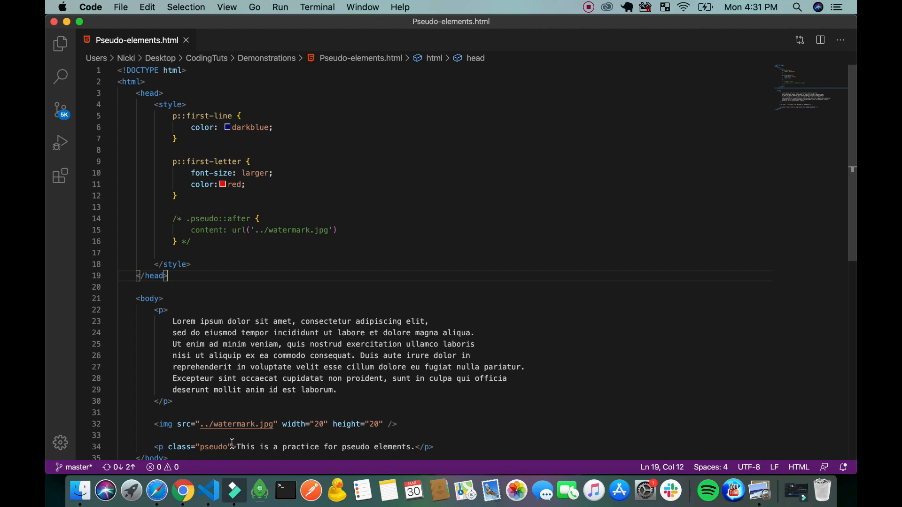
Step: Remove the last paragraph's class and give p:nth-of-type(2)::before content url('../smiley.png')
double_click(216, 443)
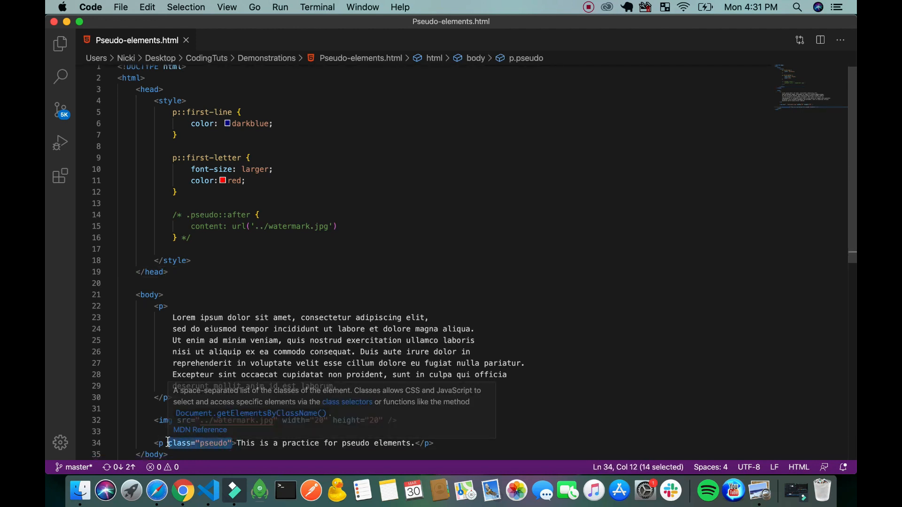
key("Backspace")
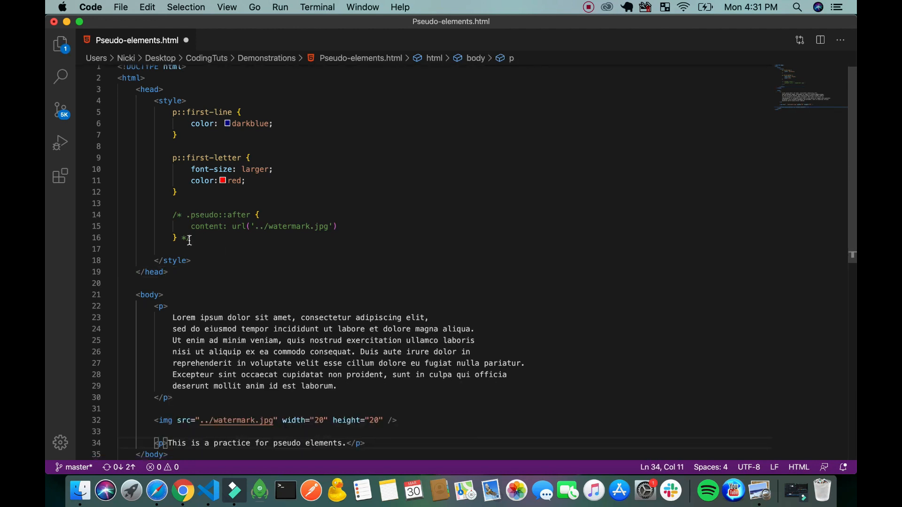
left_click(196, 238)
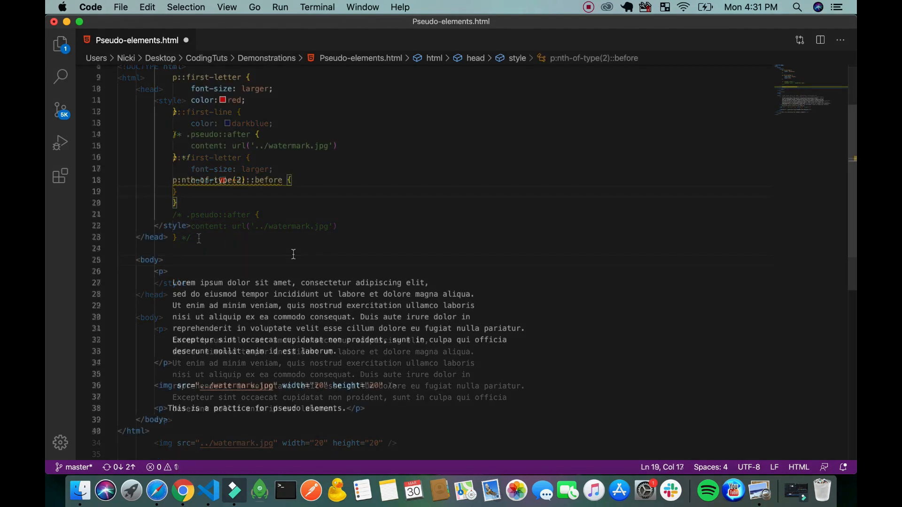
type("content:")
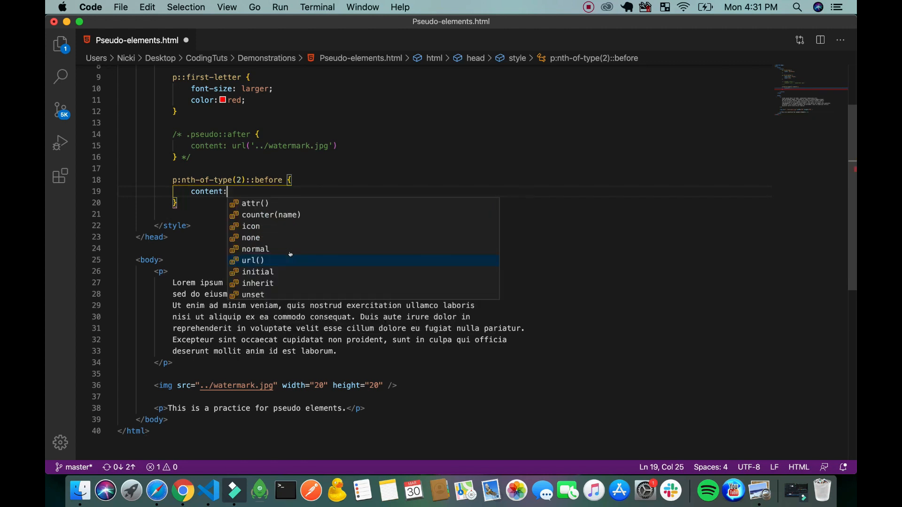
type("url(")
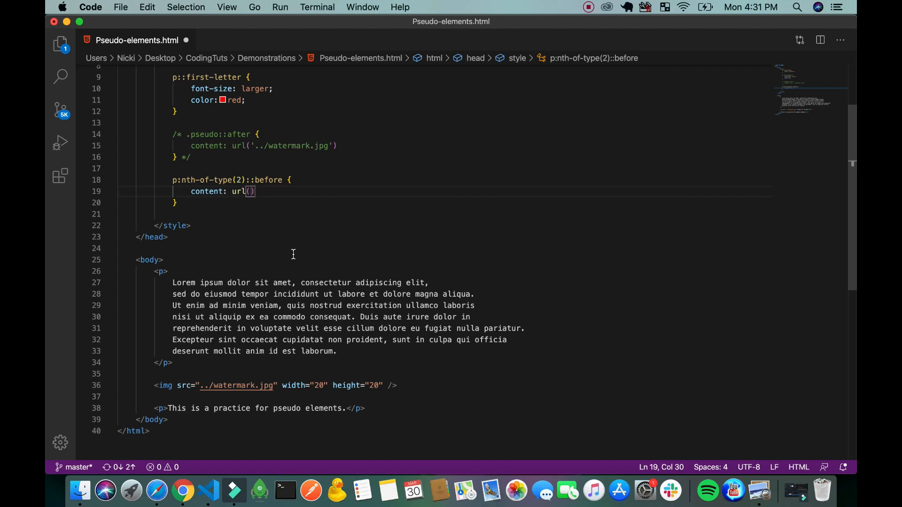
type("'")
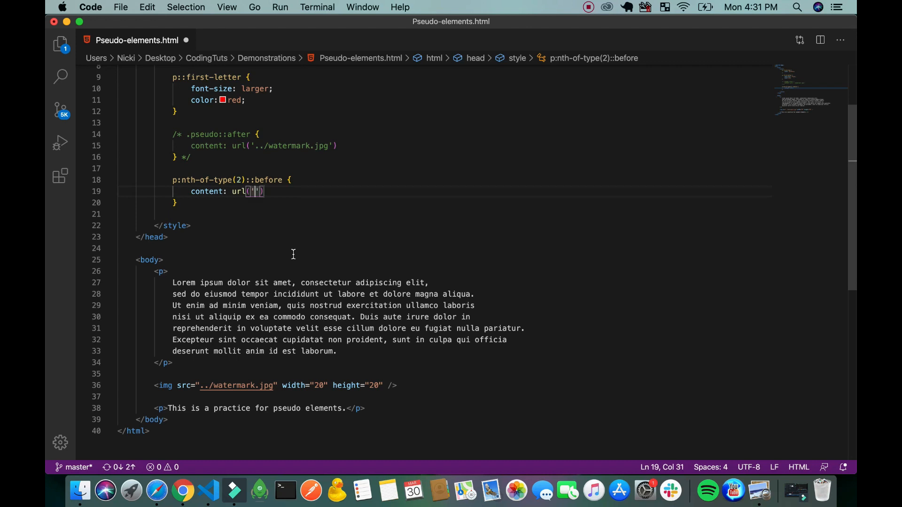
type("../")
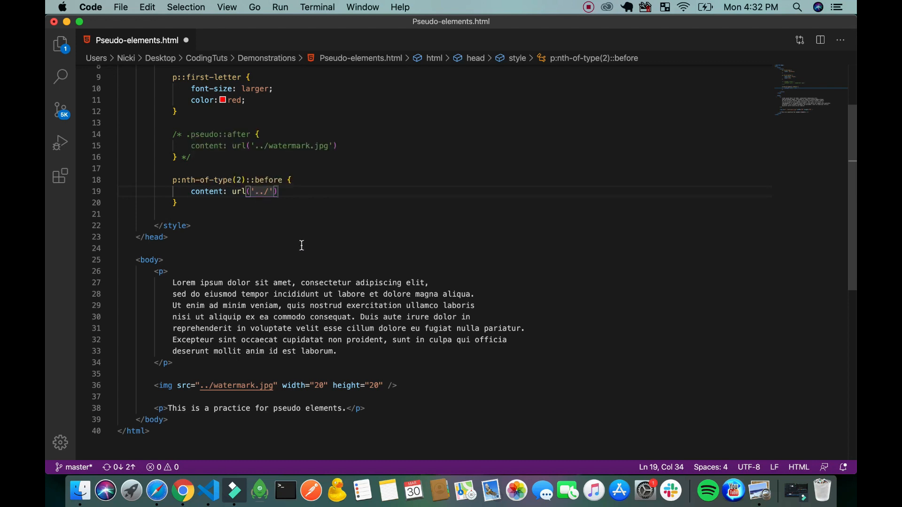
mouse_move(582, 178)
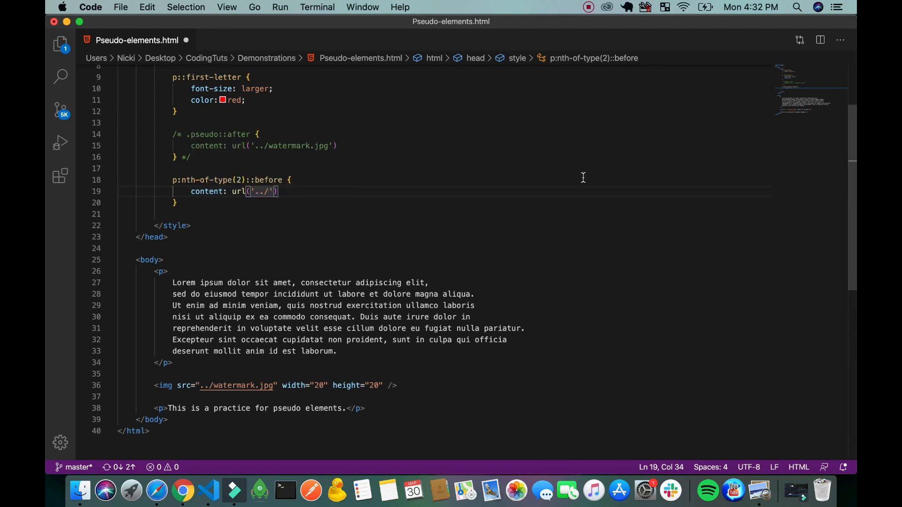
mouse_move(461, 193)
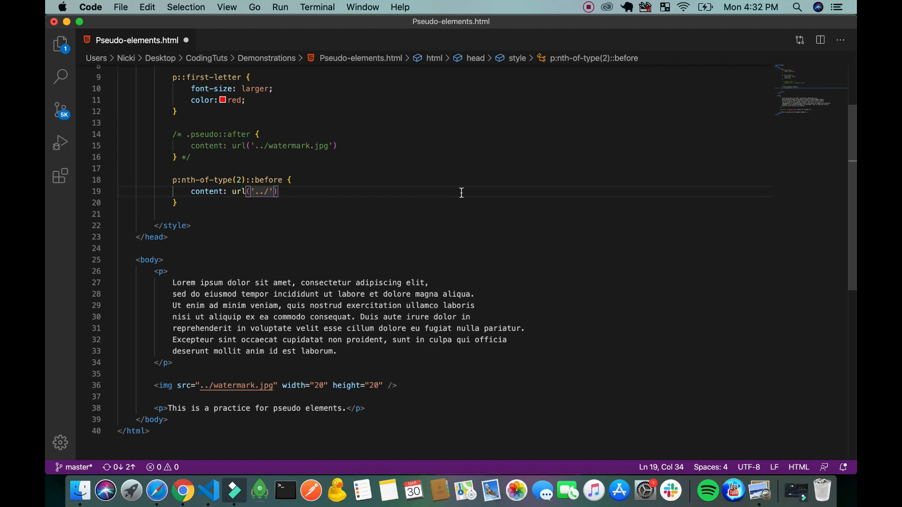
mouse_move(424, 243)
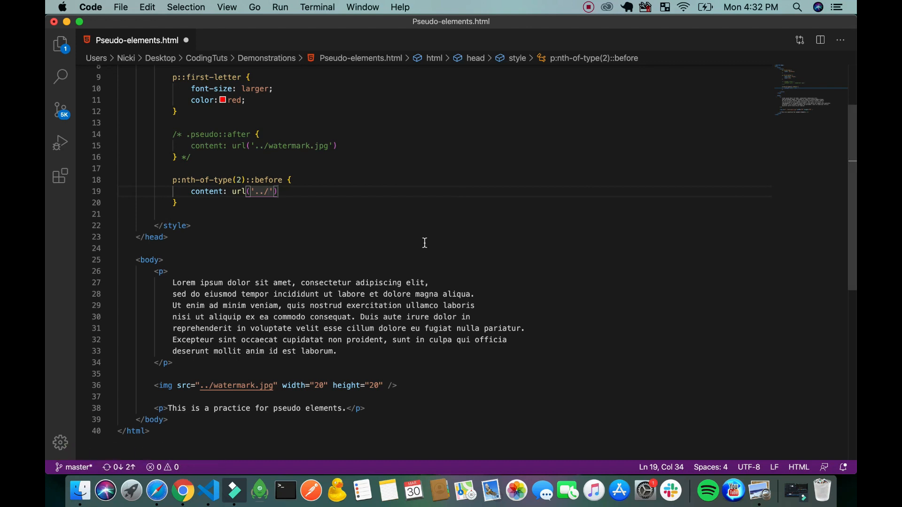
type("smil")
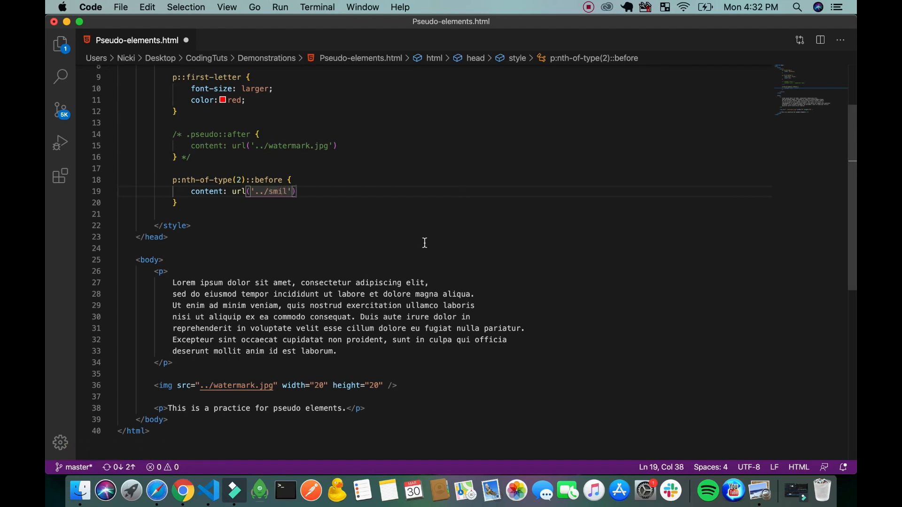
type("ey.png")
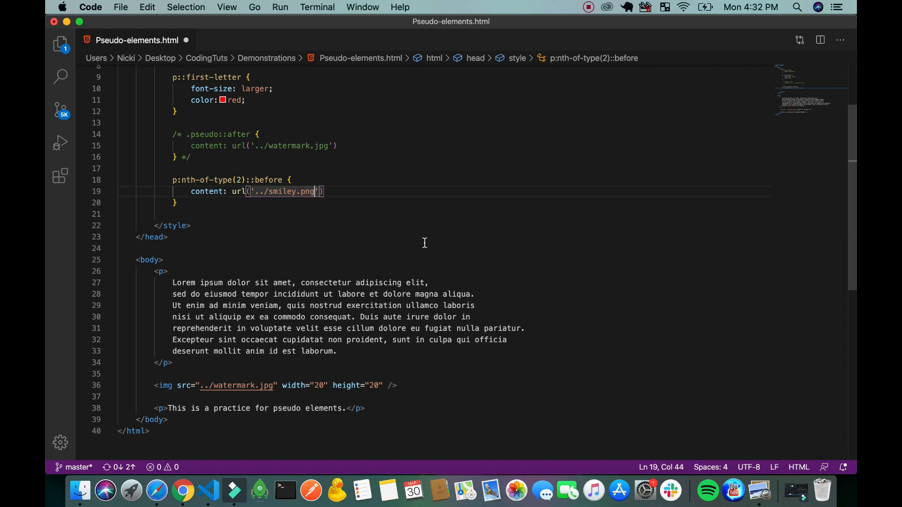
mouse_move(190, 482)
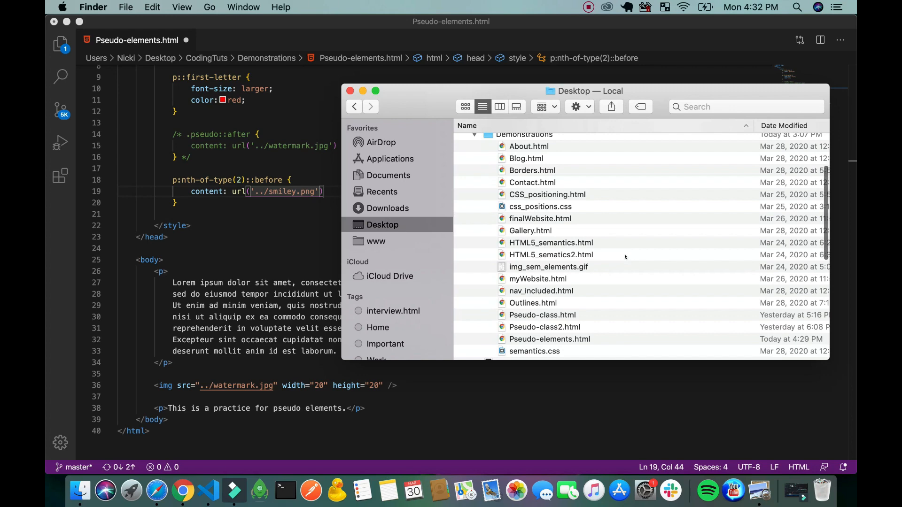
scroll("up", 3)
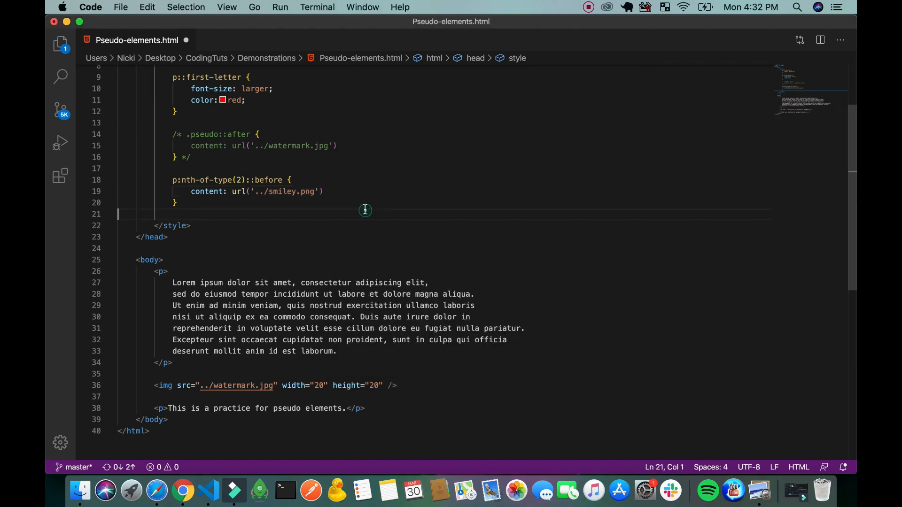
Step: Add the semicolon after url('../smiley.png') and view the large smiley in Chrome
left_click(325, 191)
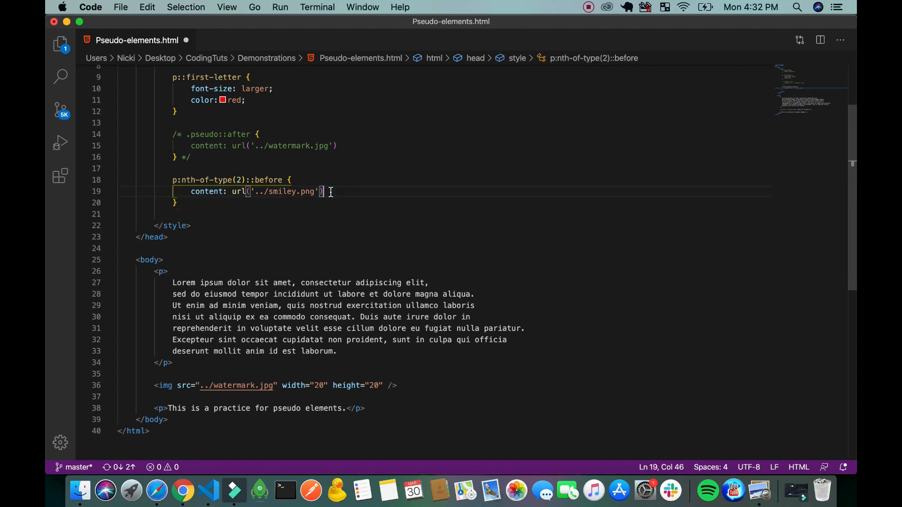
type(";")
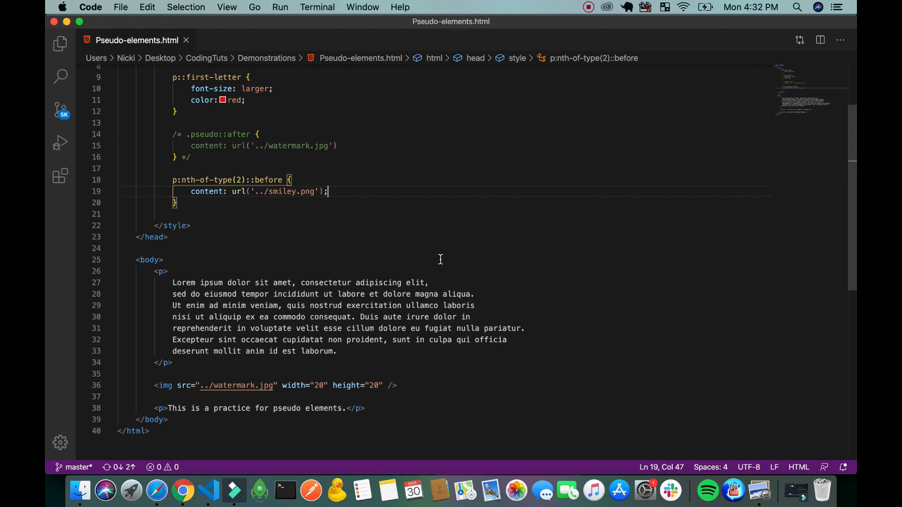
mouse_move(182, 490)
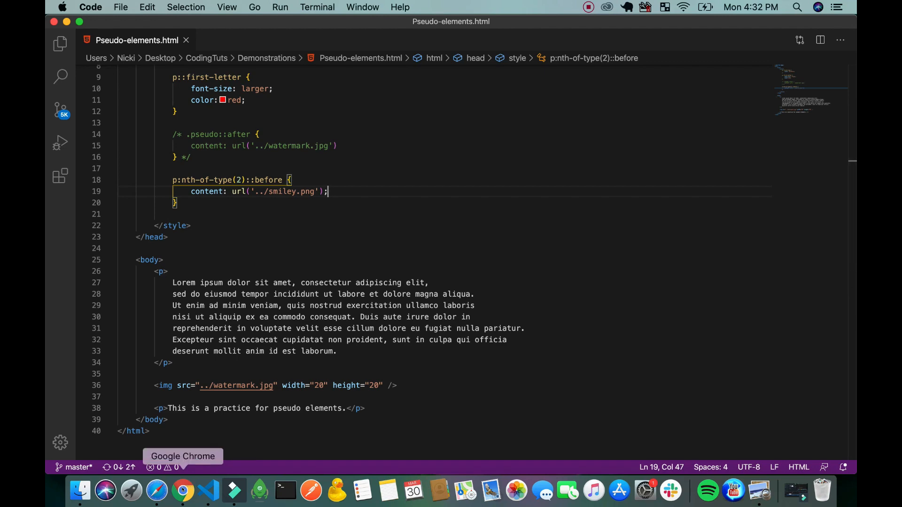
left_click(182, 490)
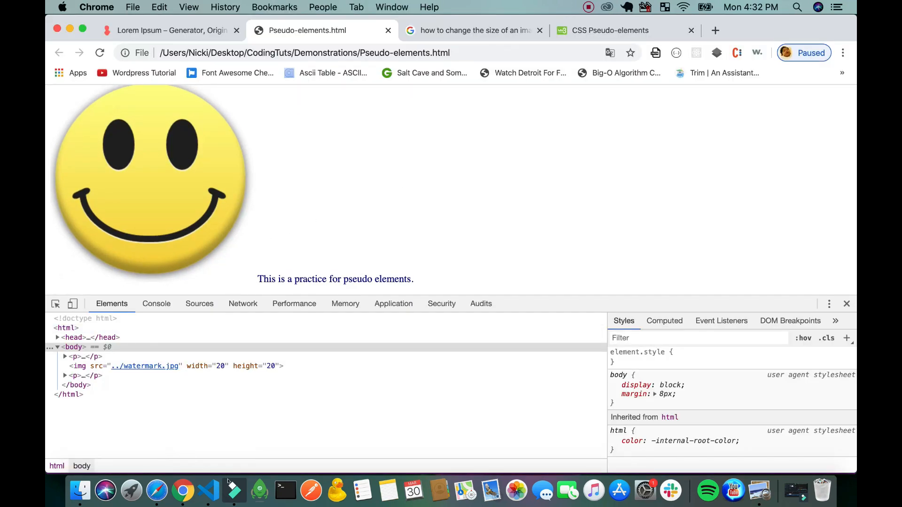
left_click(234, 490)
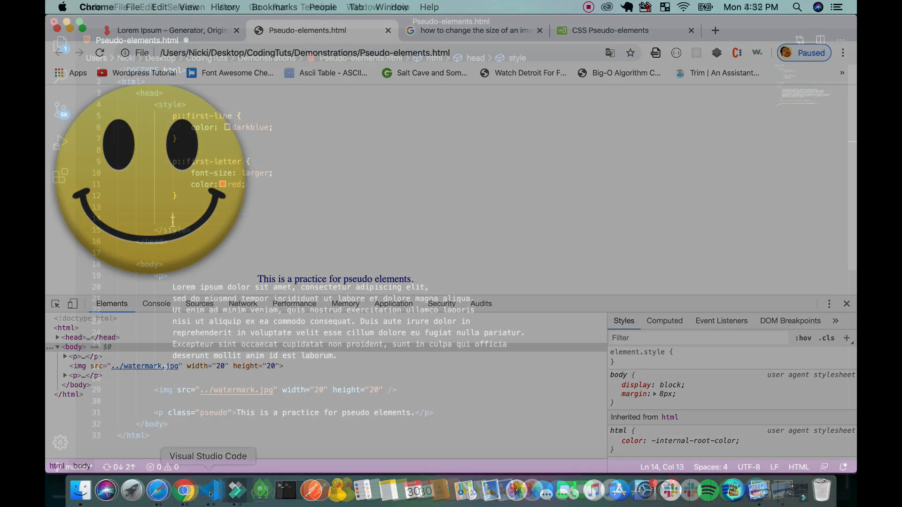
Step: Add a ::selection rule with color purple and background yellow on line 14
left_click(212, 490)
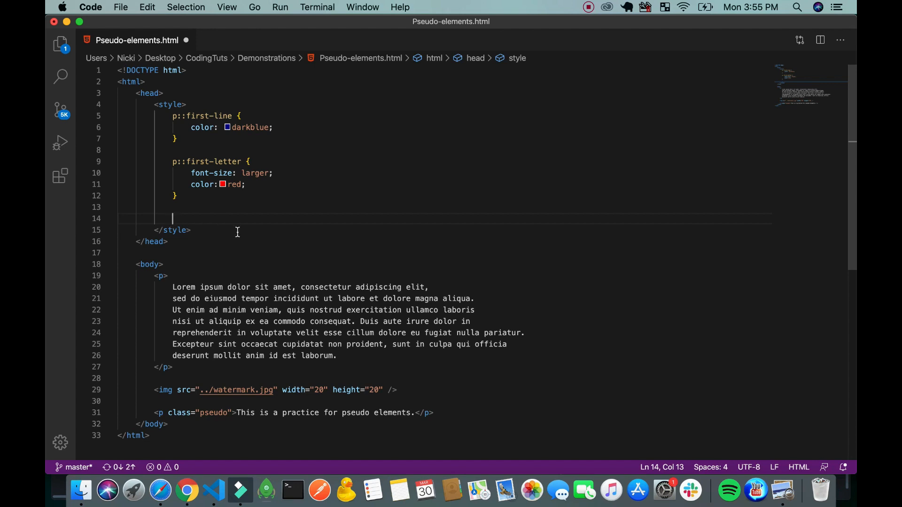
type("::selection {")
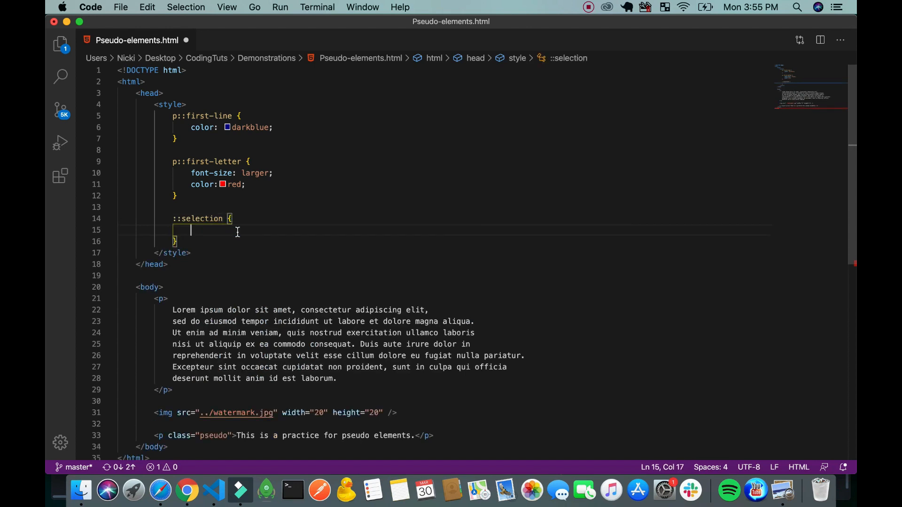
type("color:")
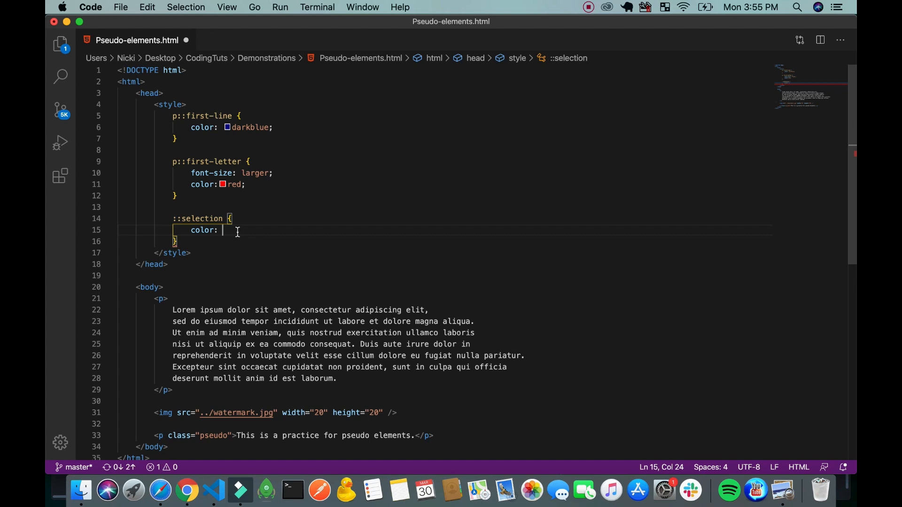
type("purple;")
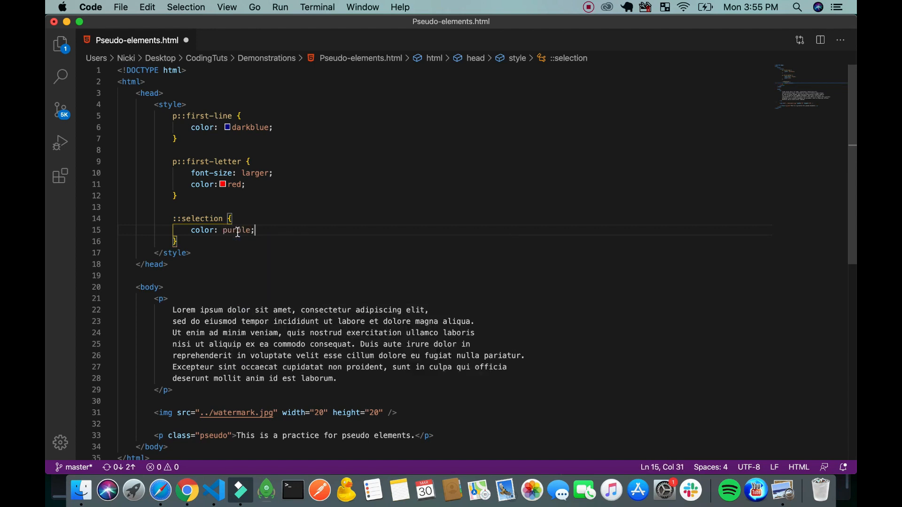
type("background:")
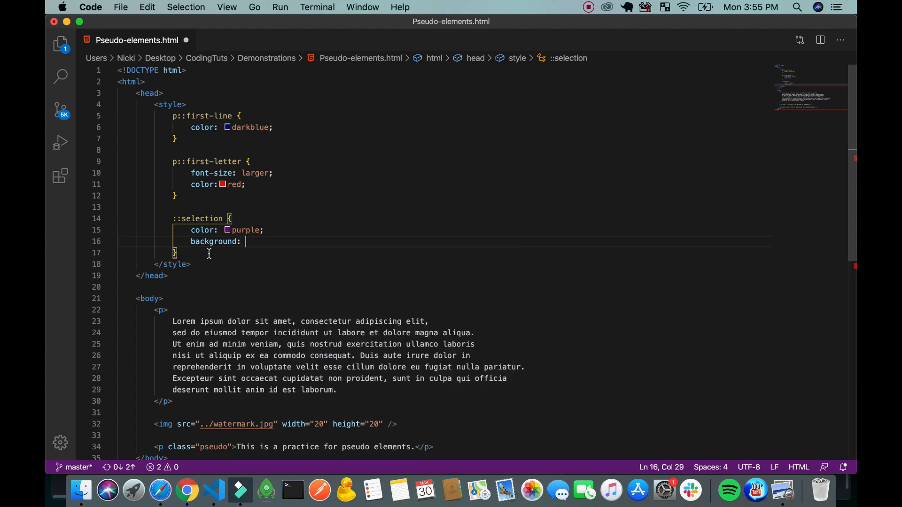
type("yellow")
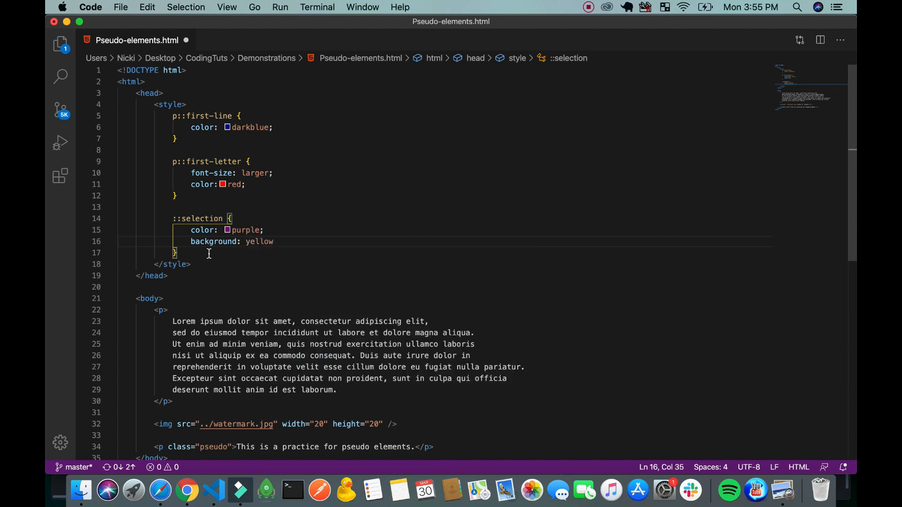
type(";")
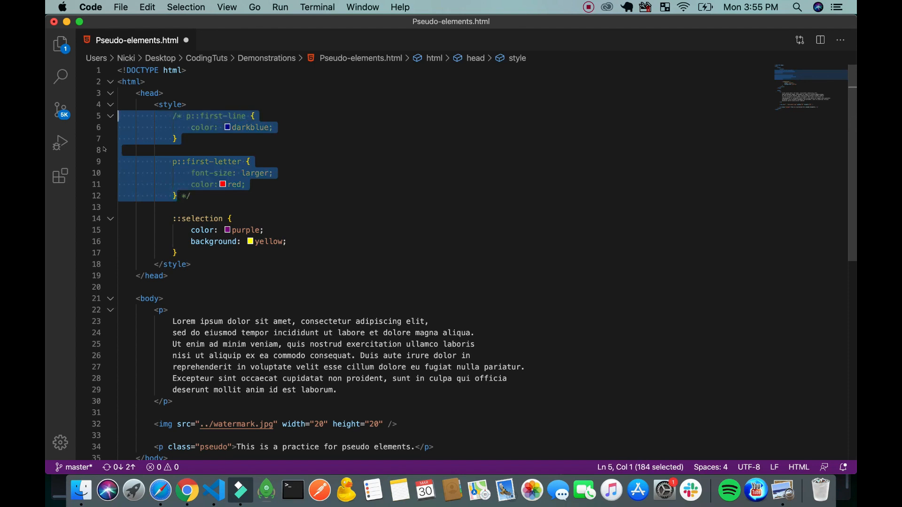
Step: Comment out the image and second paragraph, then select text in Chrome to see yellow highlighting
scroll("down", 3)
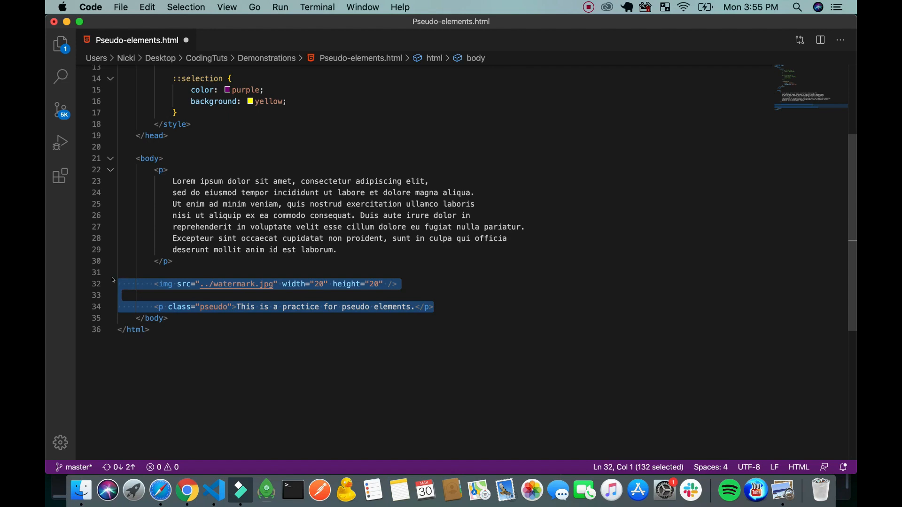
key("cmd+/")
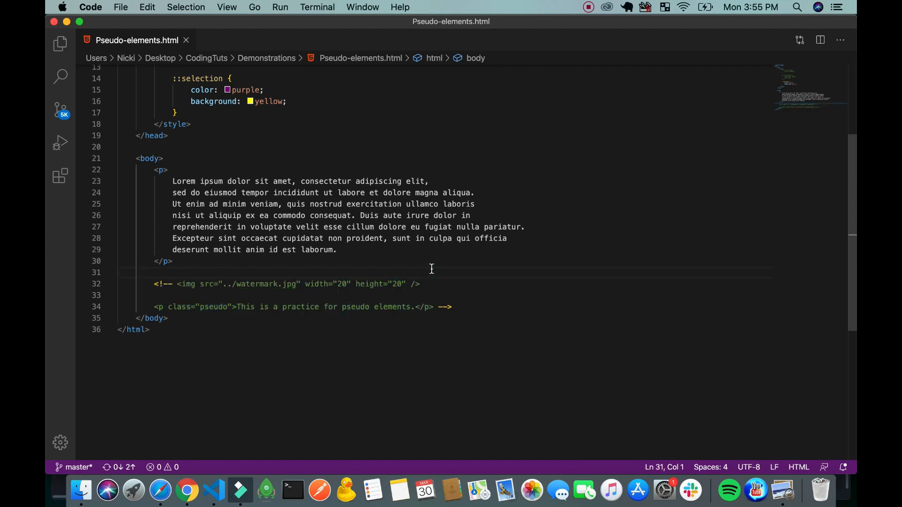
left_click(187, 490)
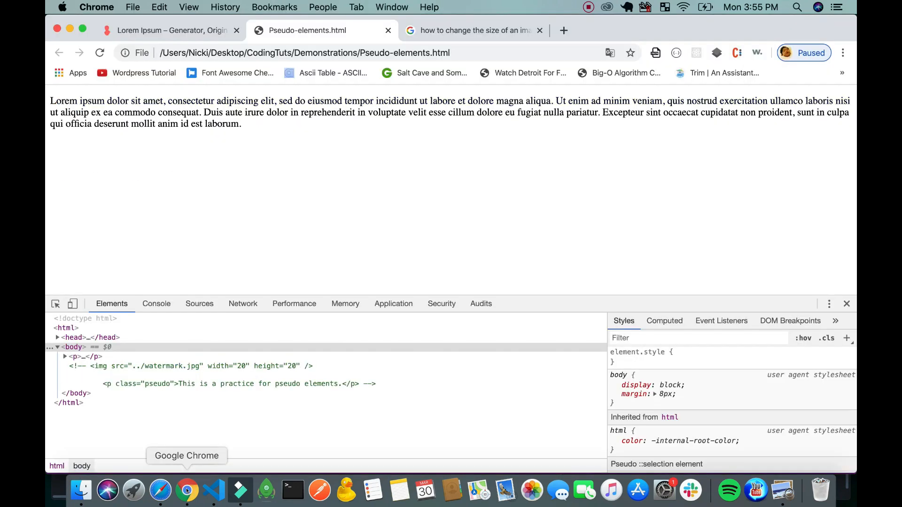
double_click(224, 123)
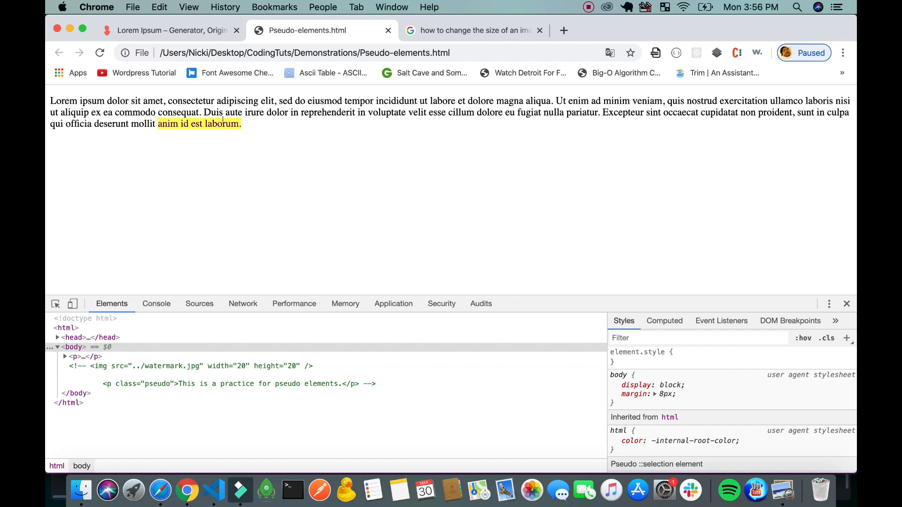
mouse_move(345, 182)
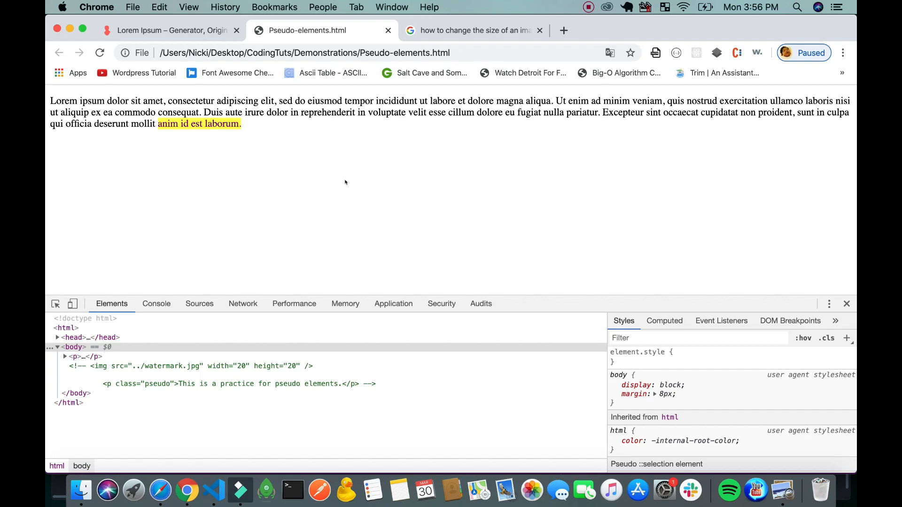
mouse_move(186, 490)
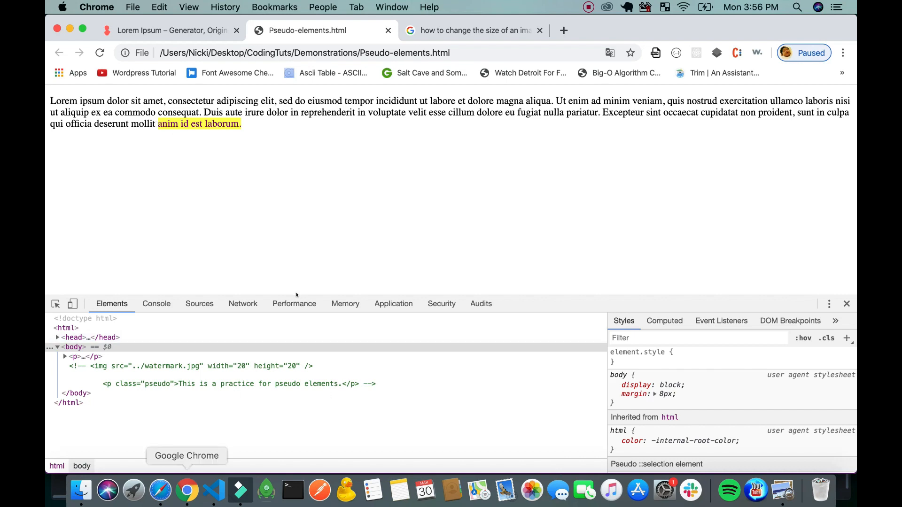
mouse_move(212, 490)
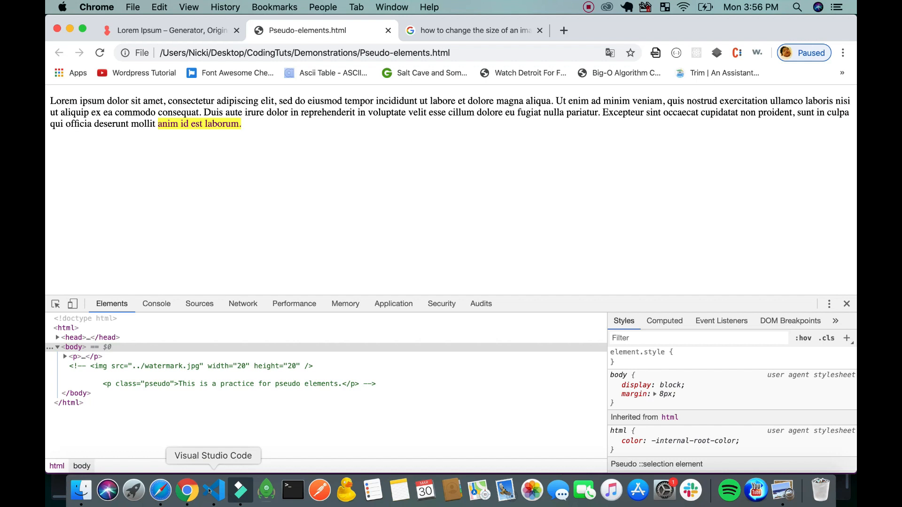
left_click(240, 491)
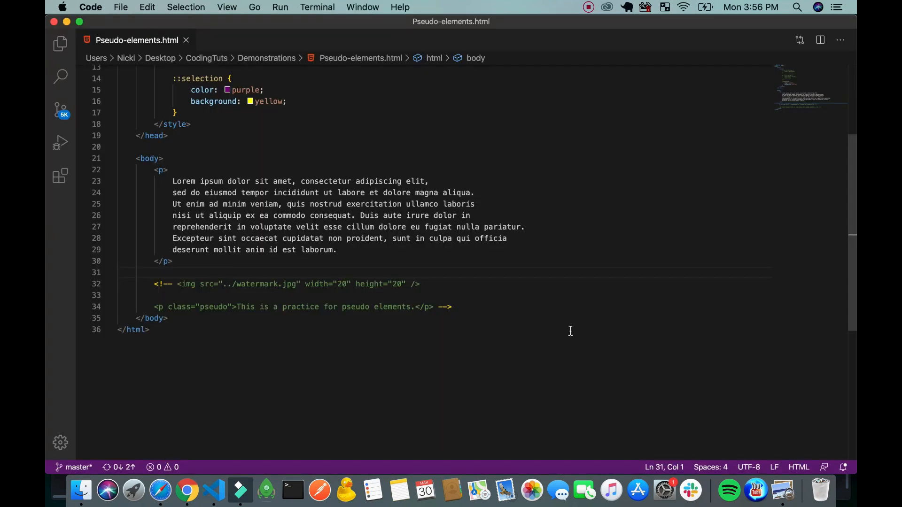